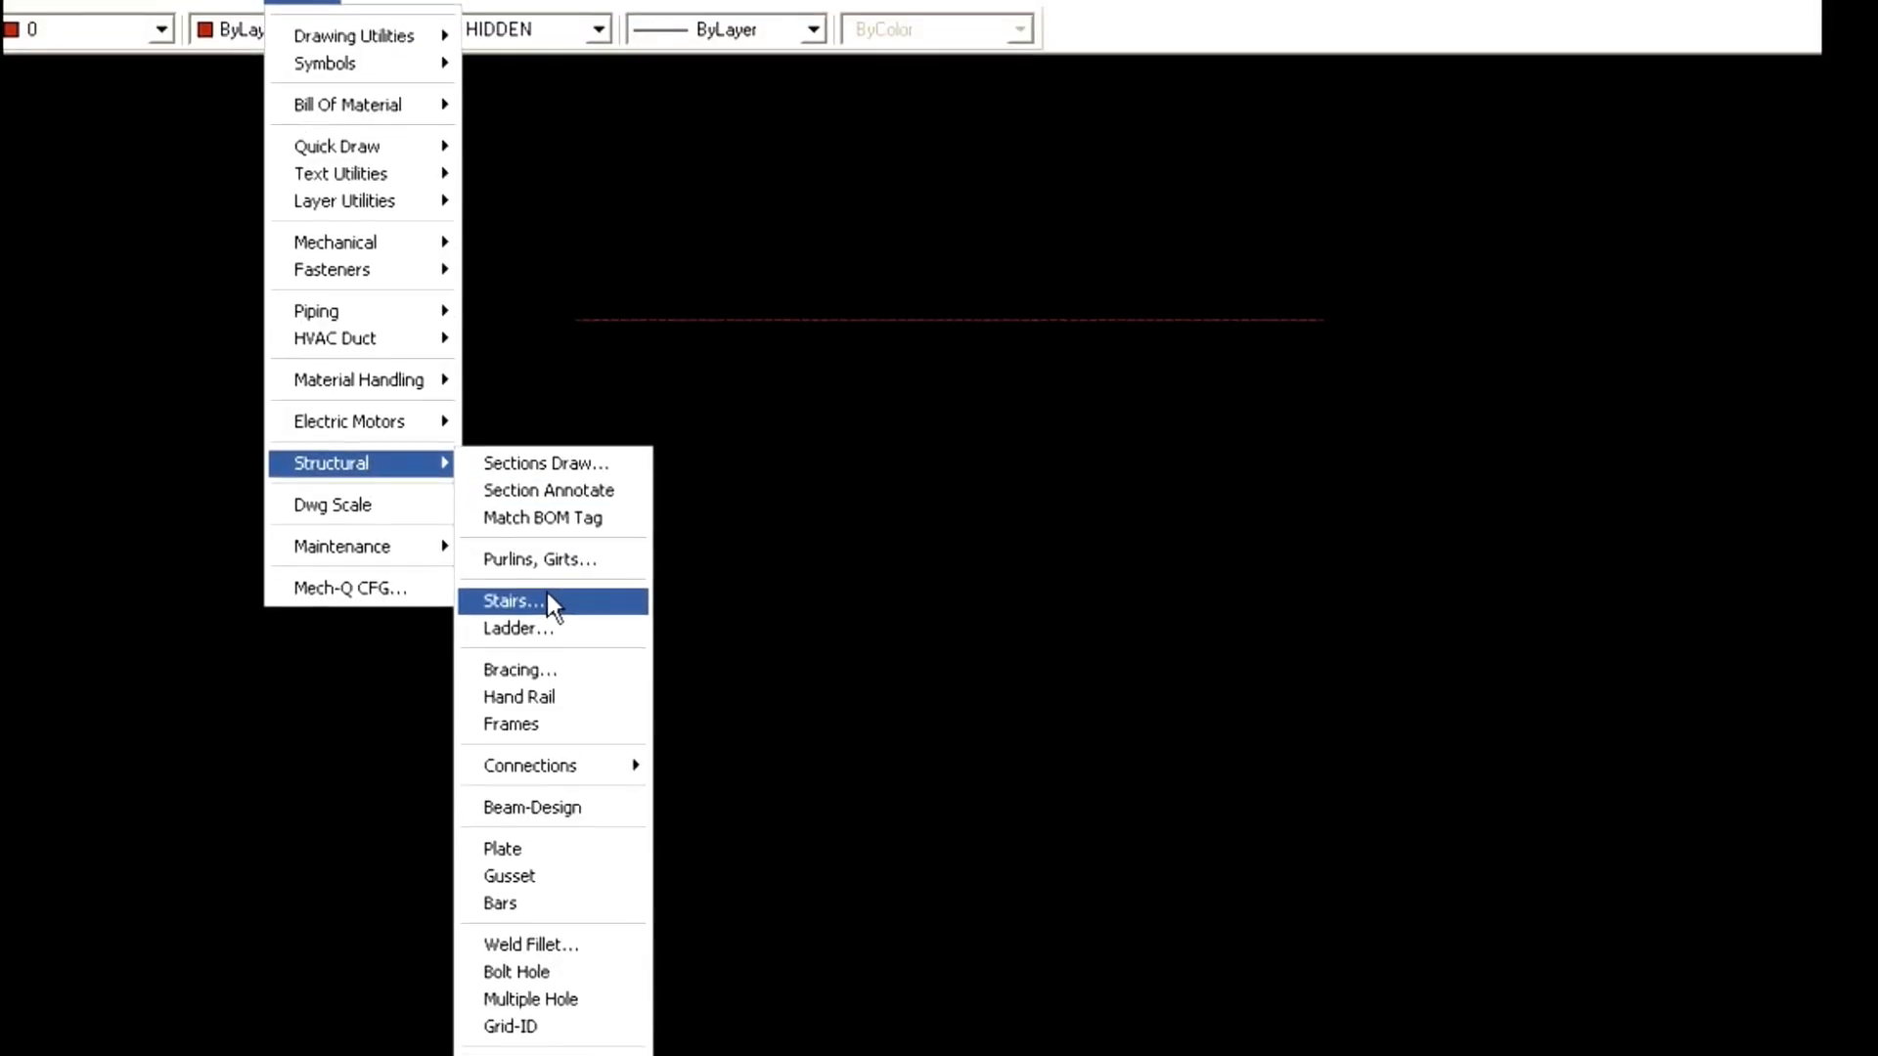
Launch the Mech-Q Stair Drawing Utility from the Structural menu
left_click(514, 600)
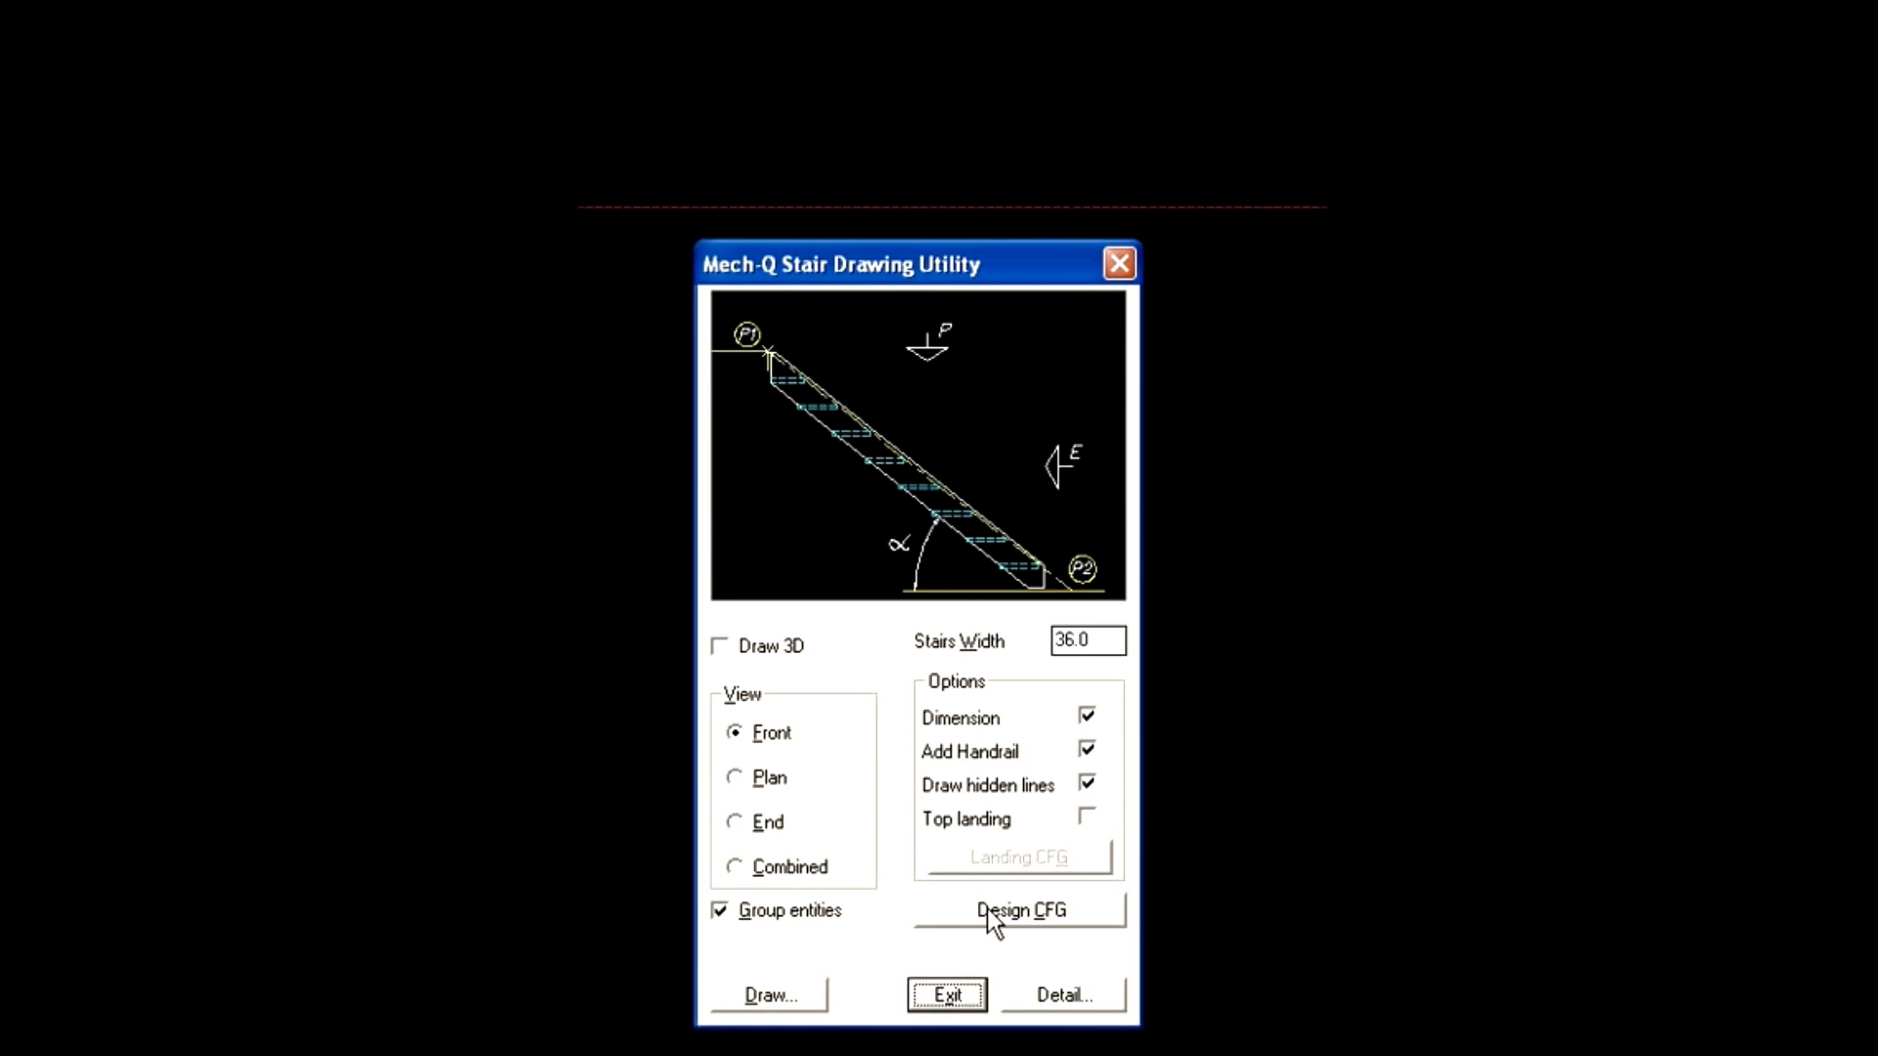
In Design CFG, set riser height 8 and tread width W 12, then confirm
left_click(1017, 912)
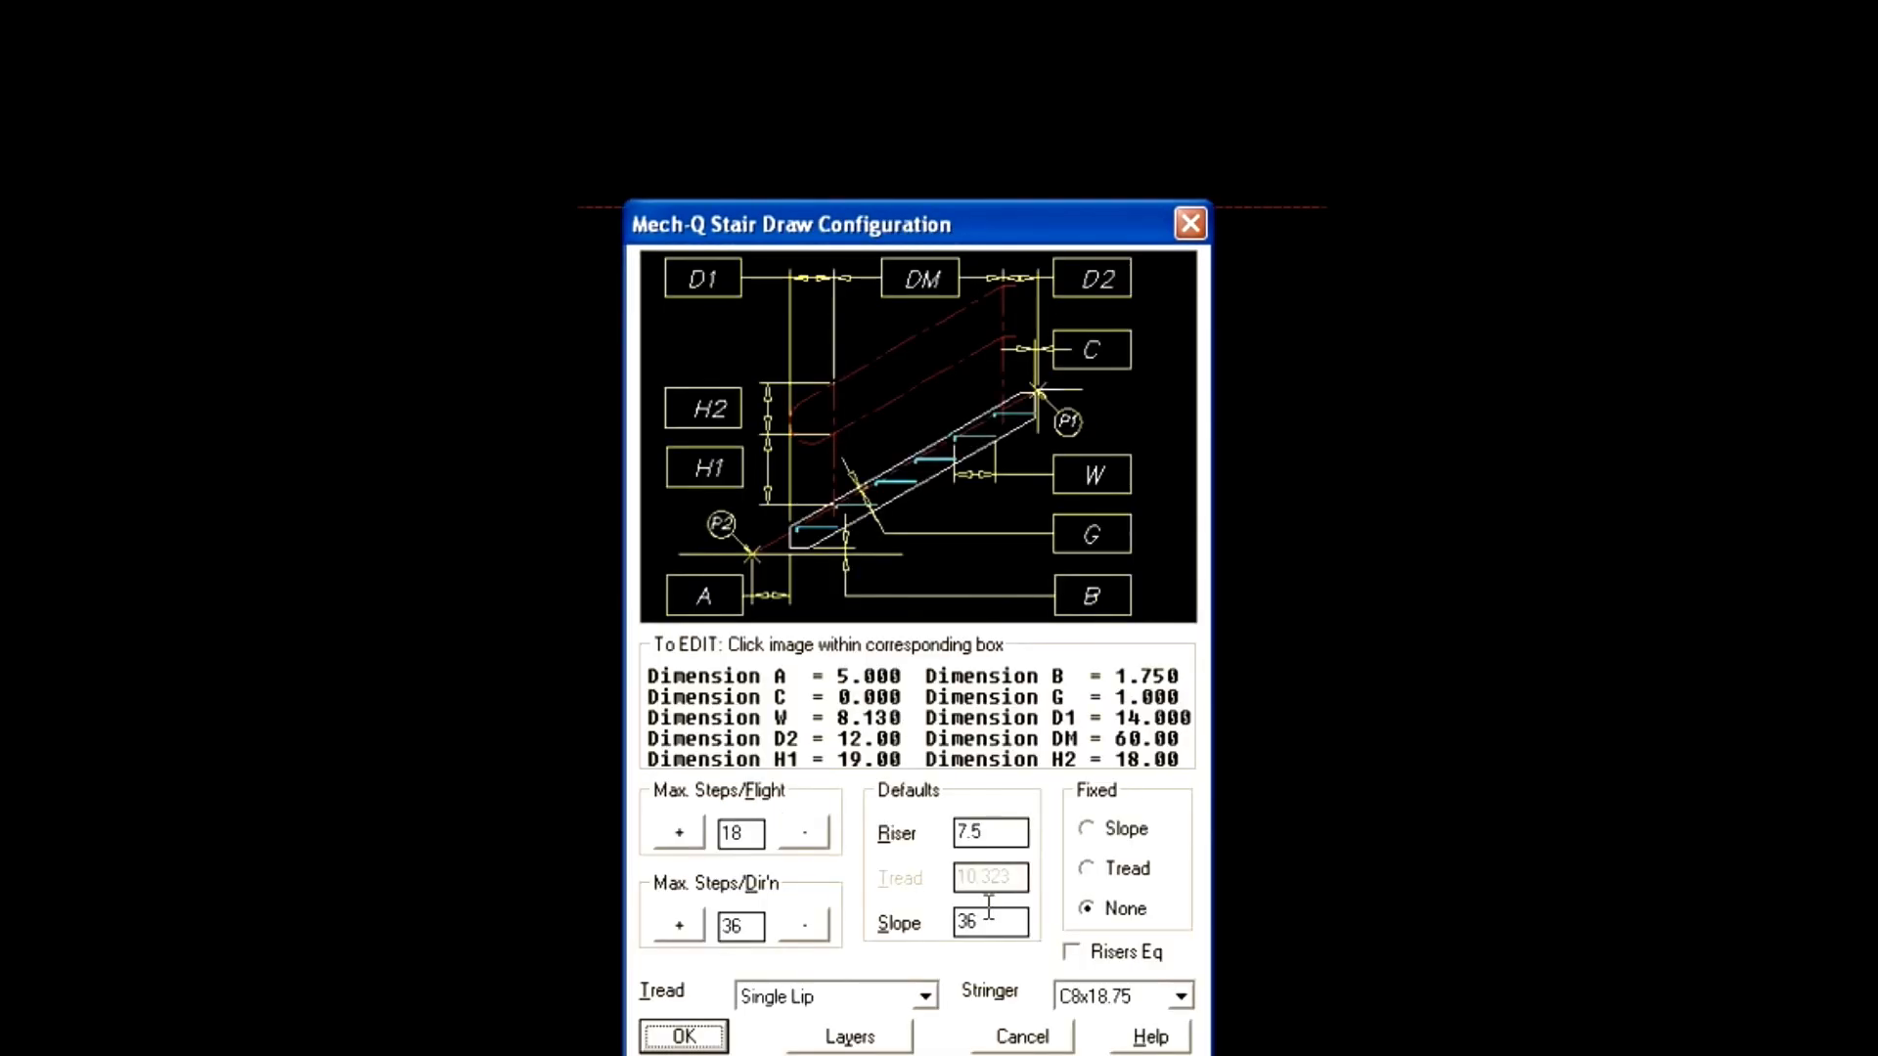
left_click(990, 833)
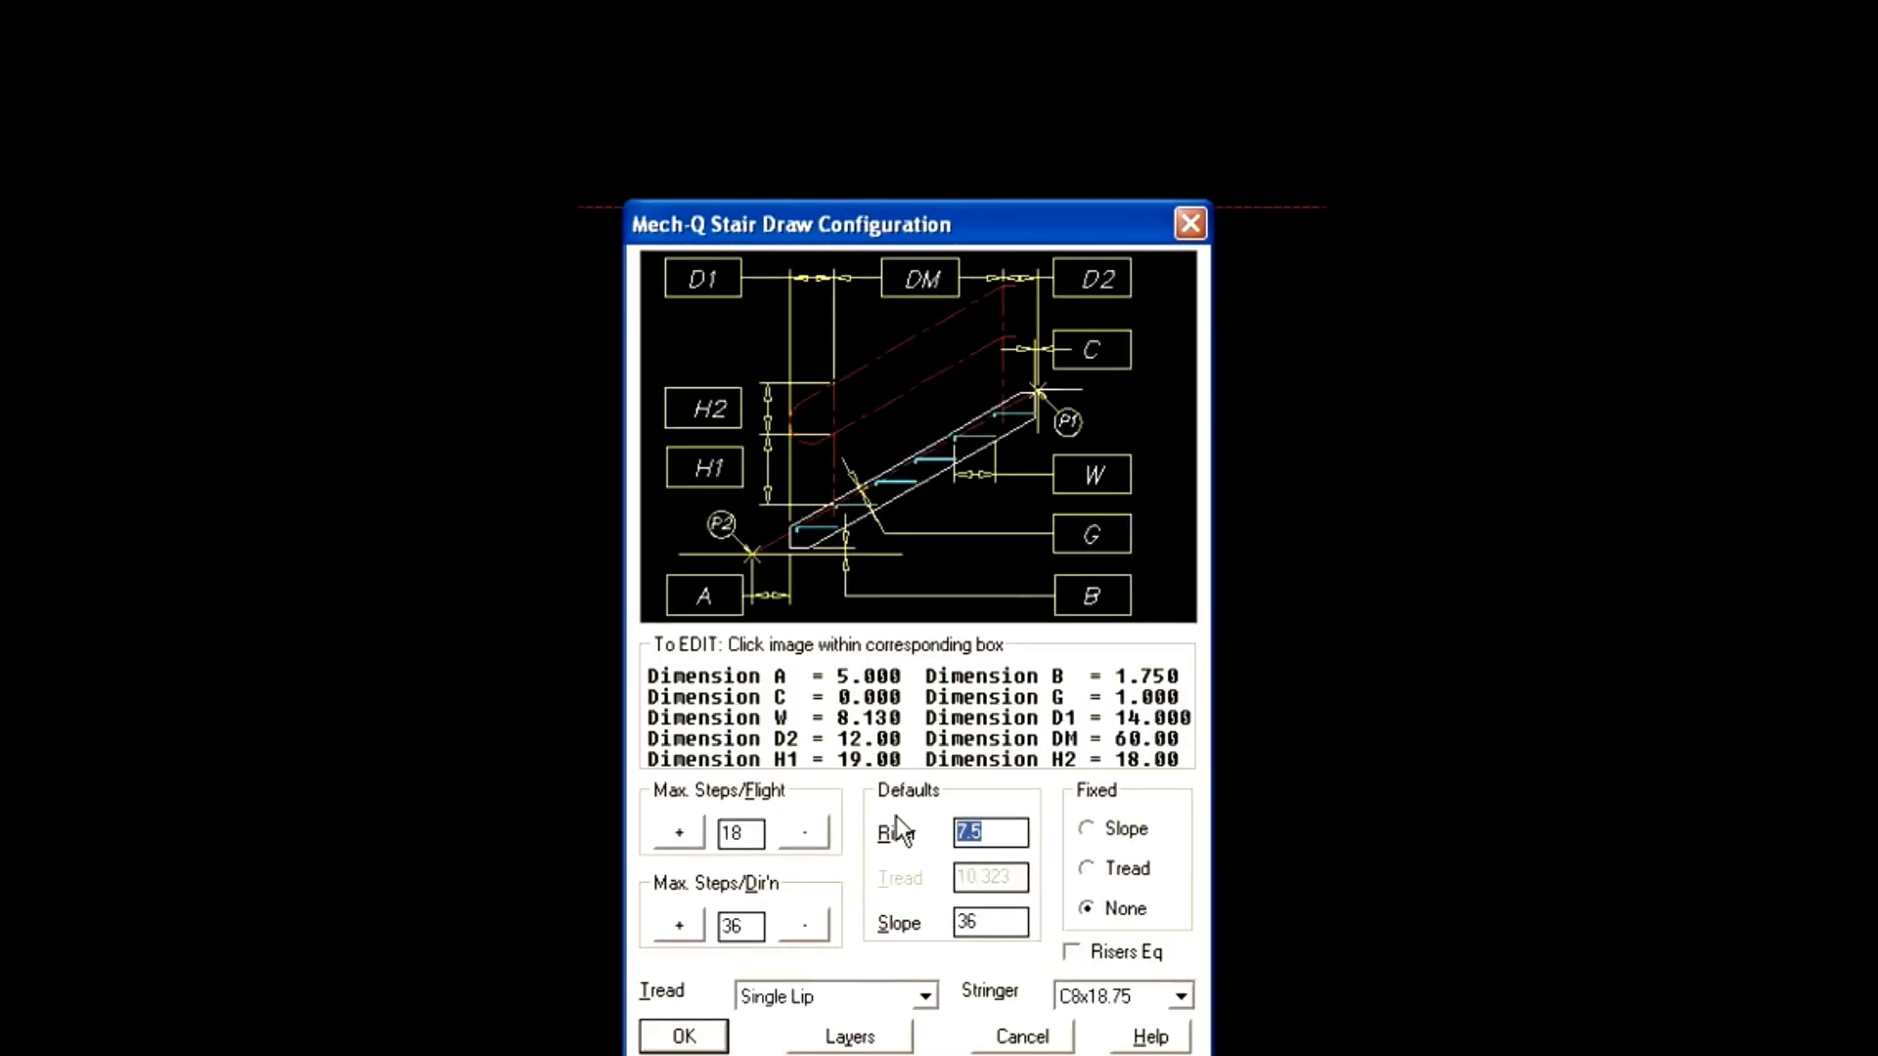
type("8")
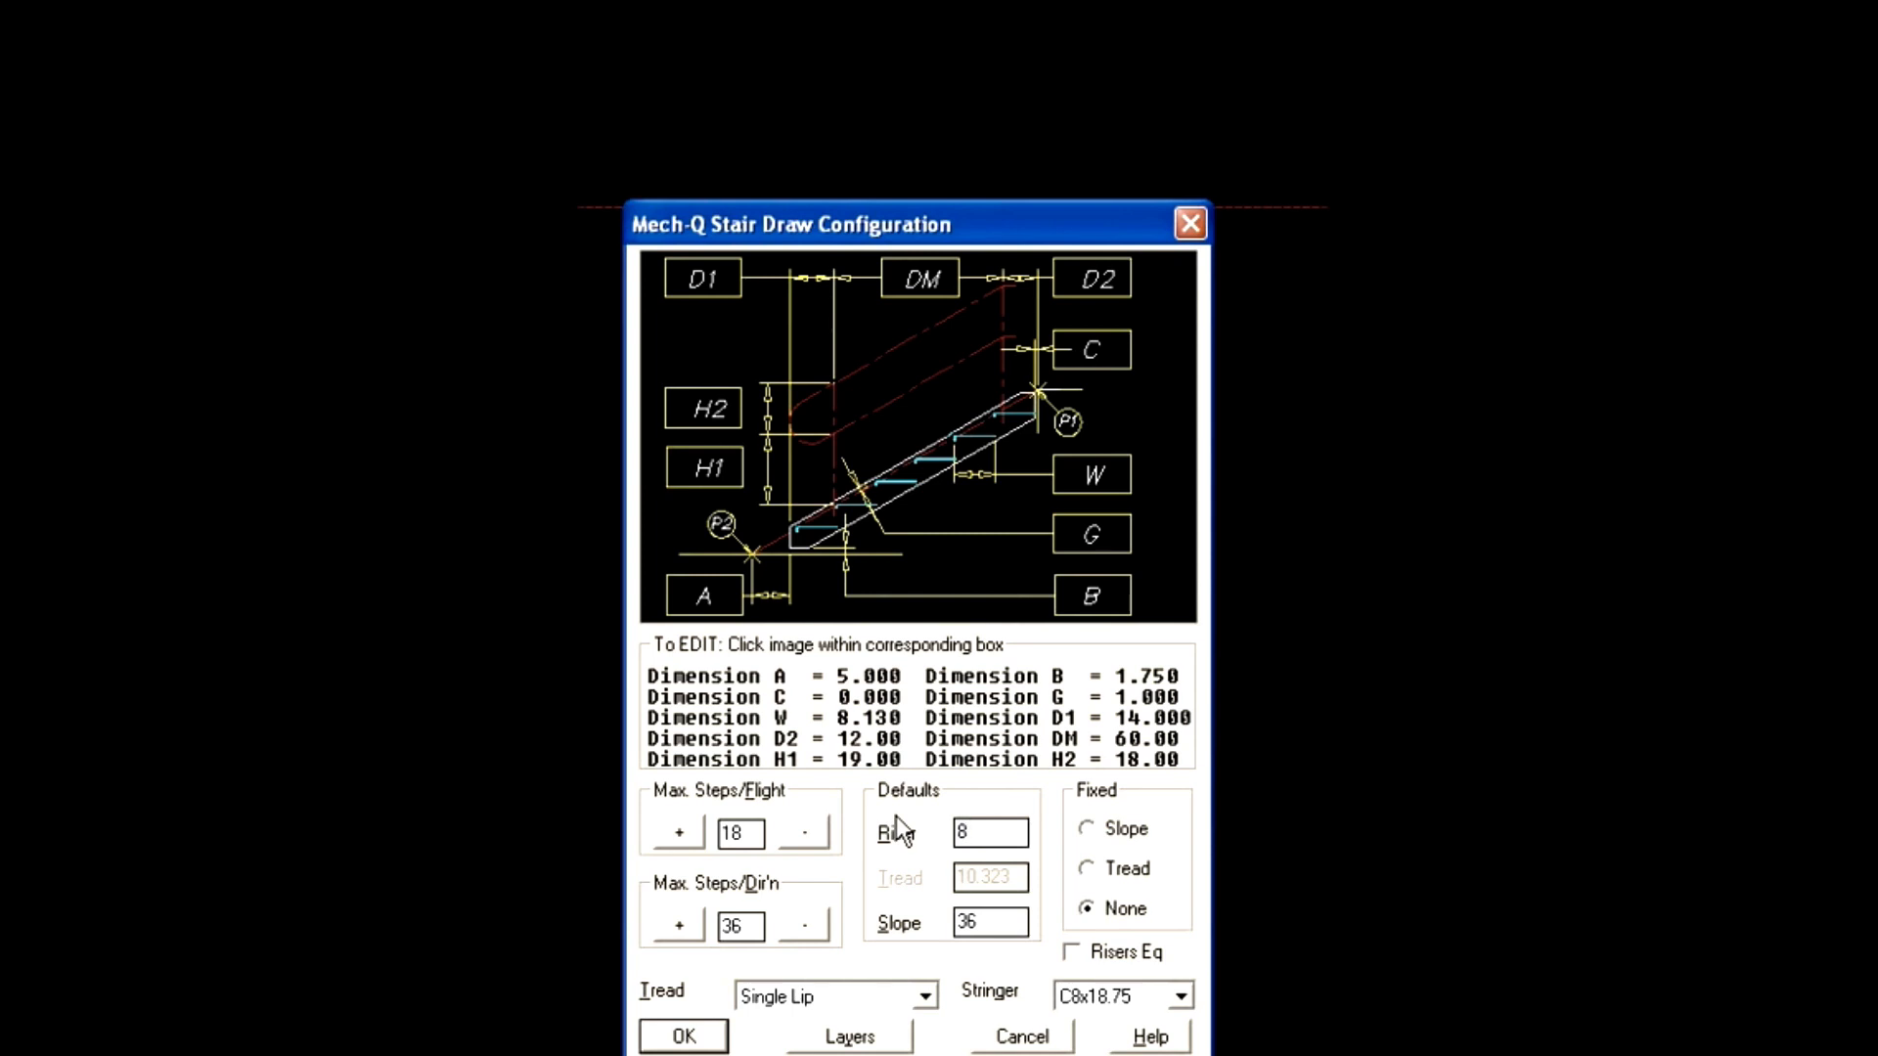
left_click(1089, 473)
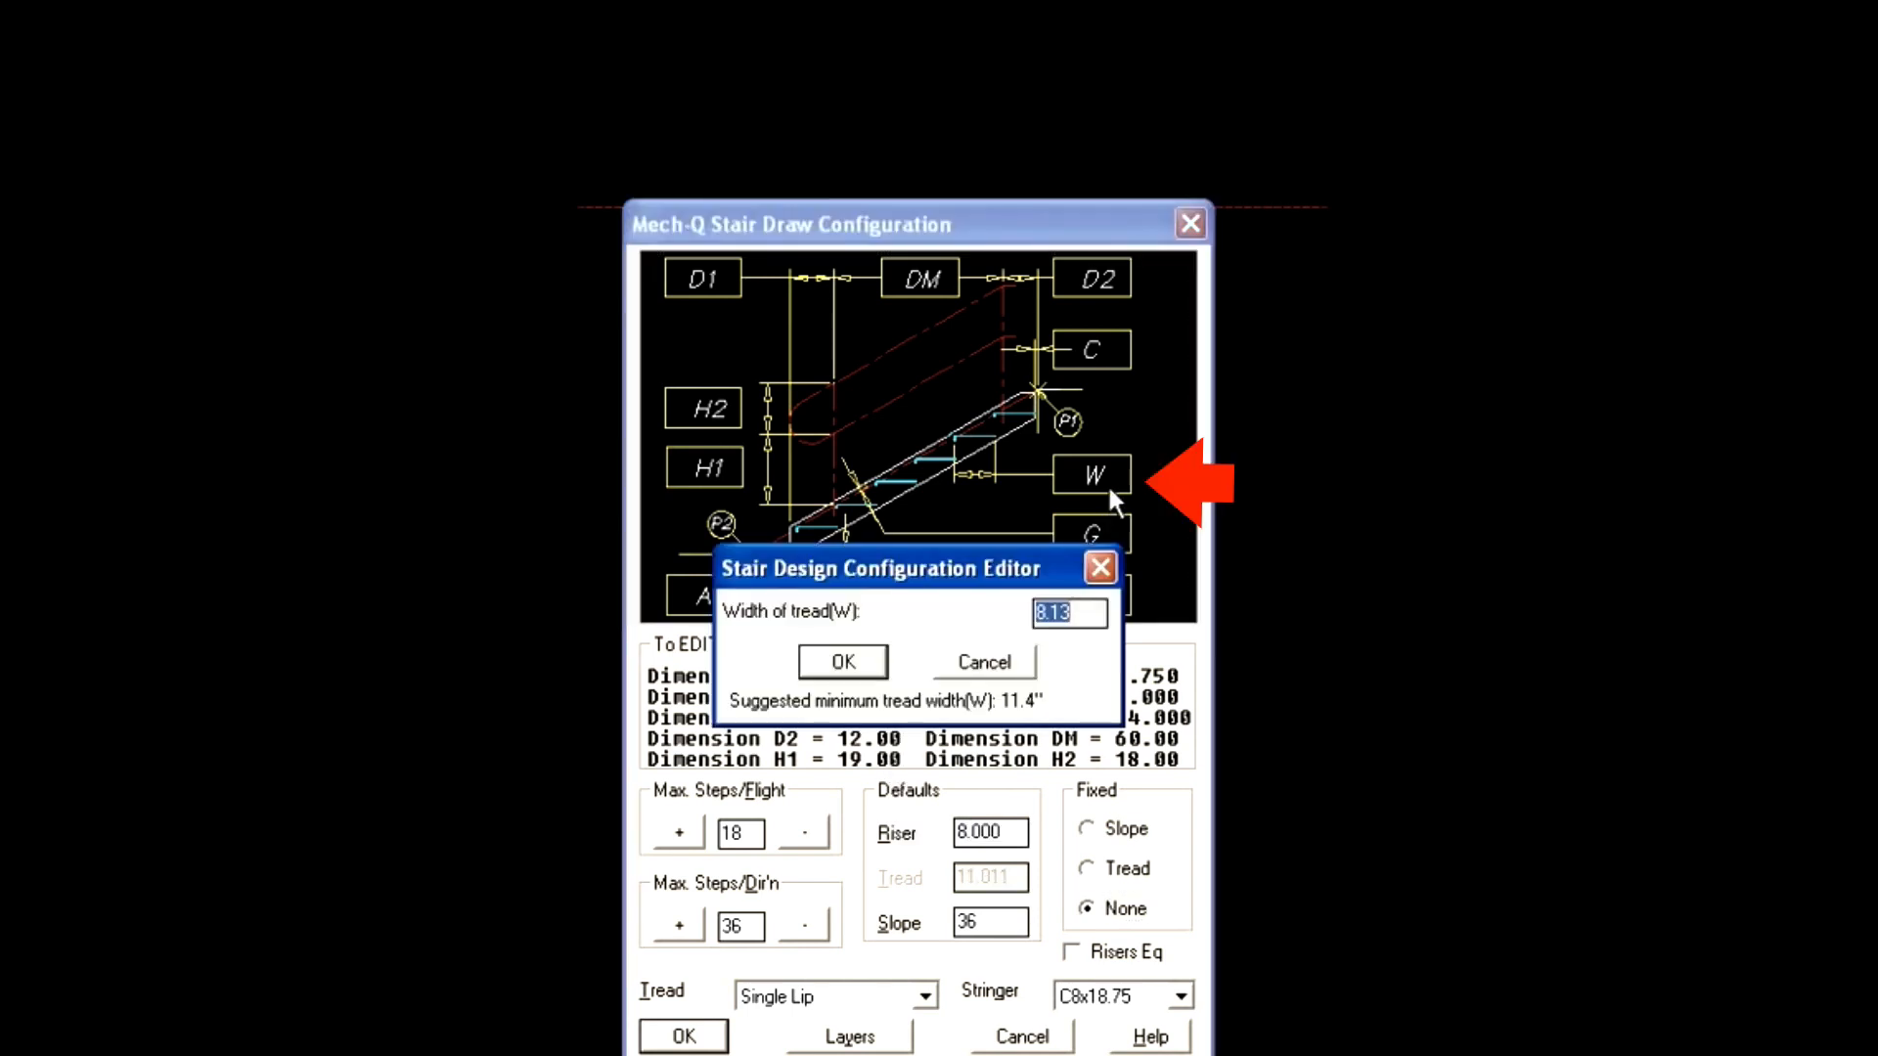
type("12")
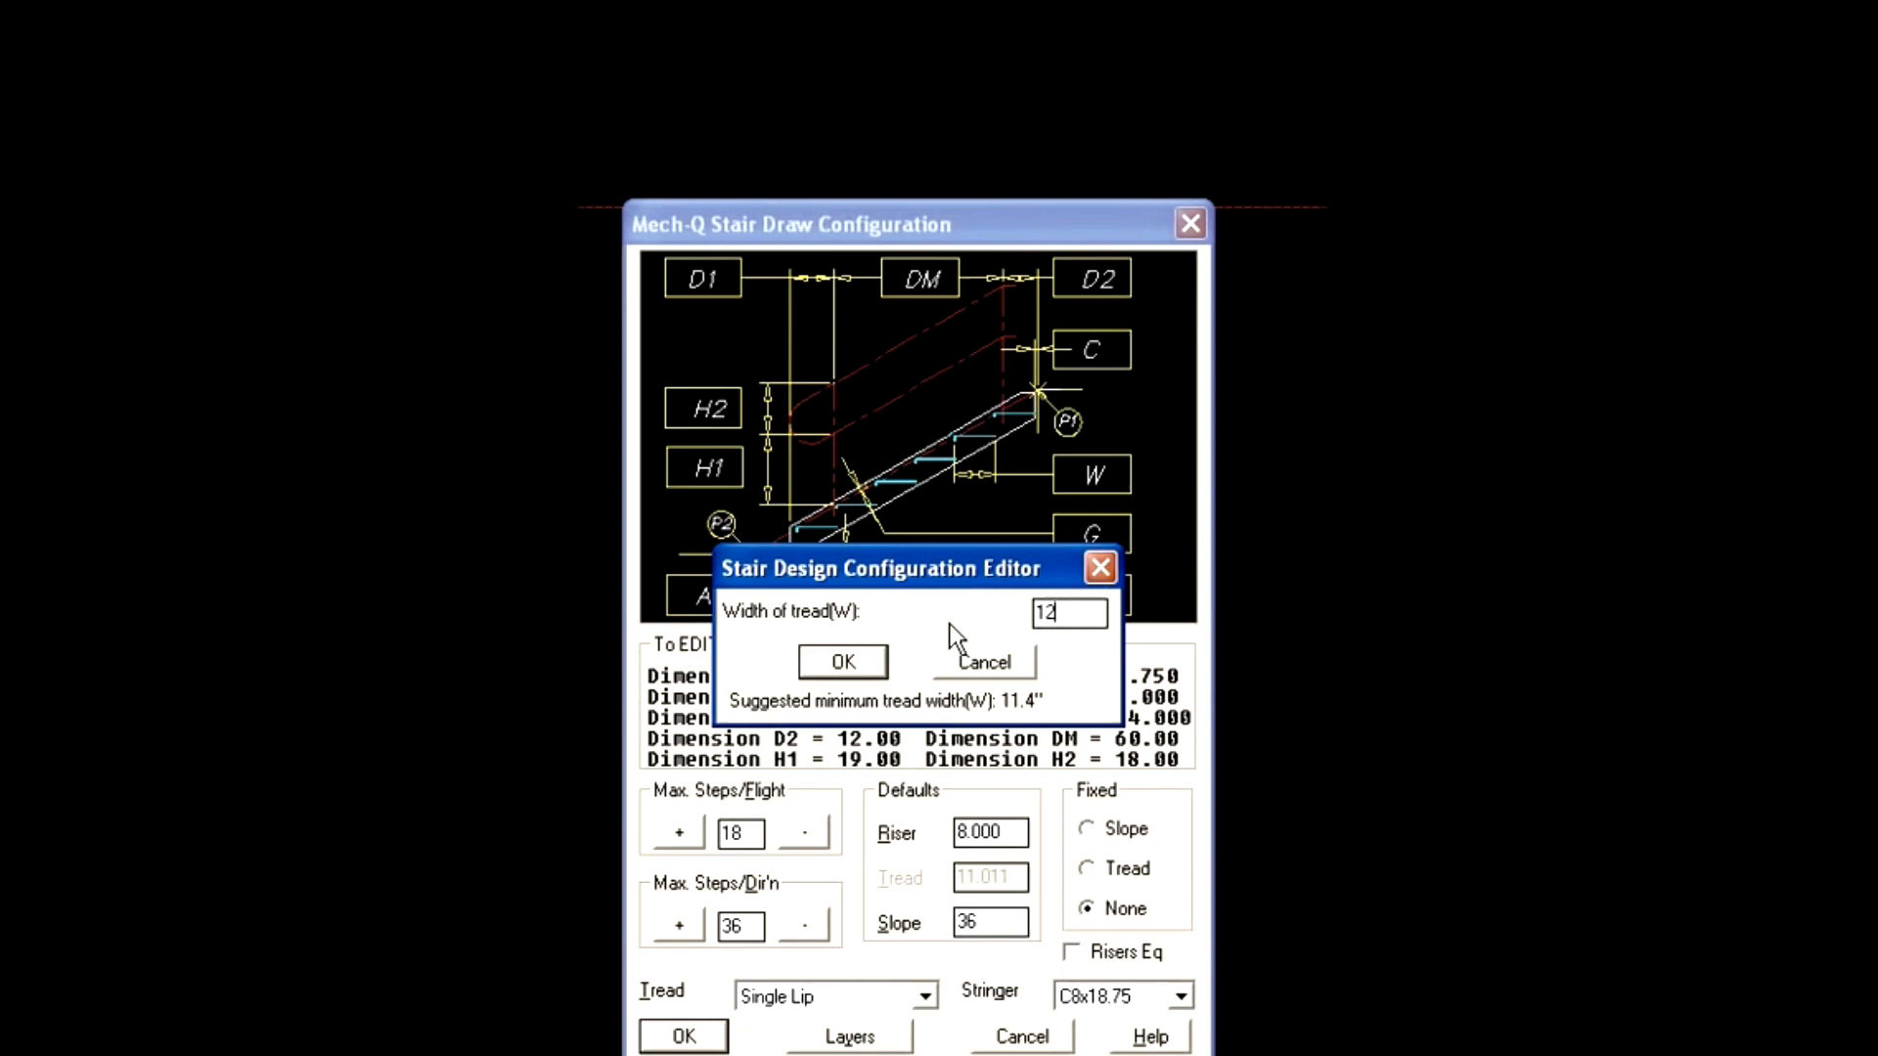
left_click(841, 663)
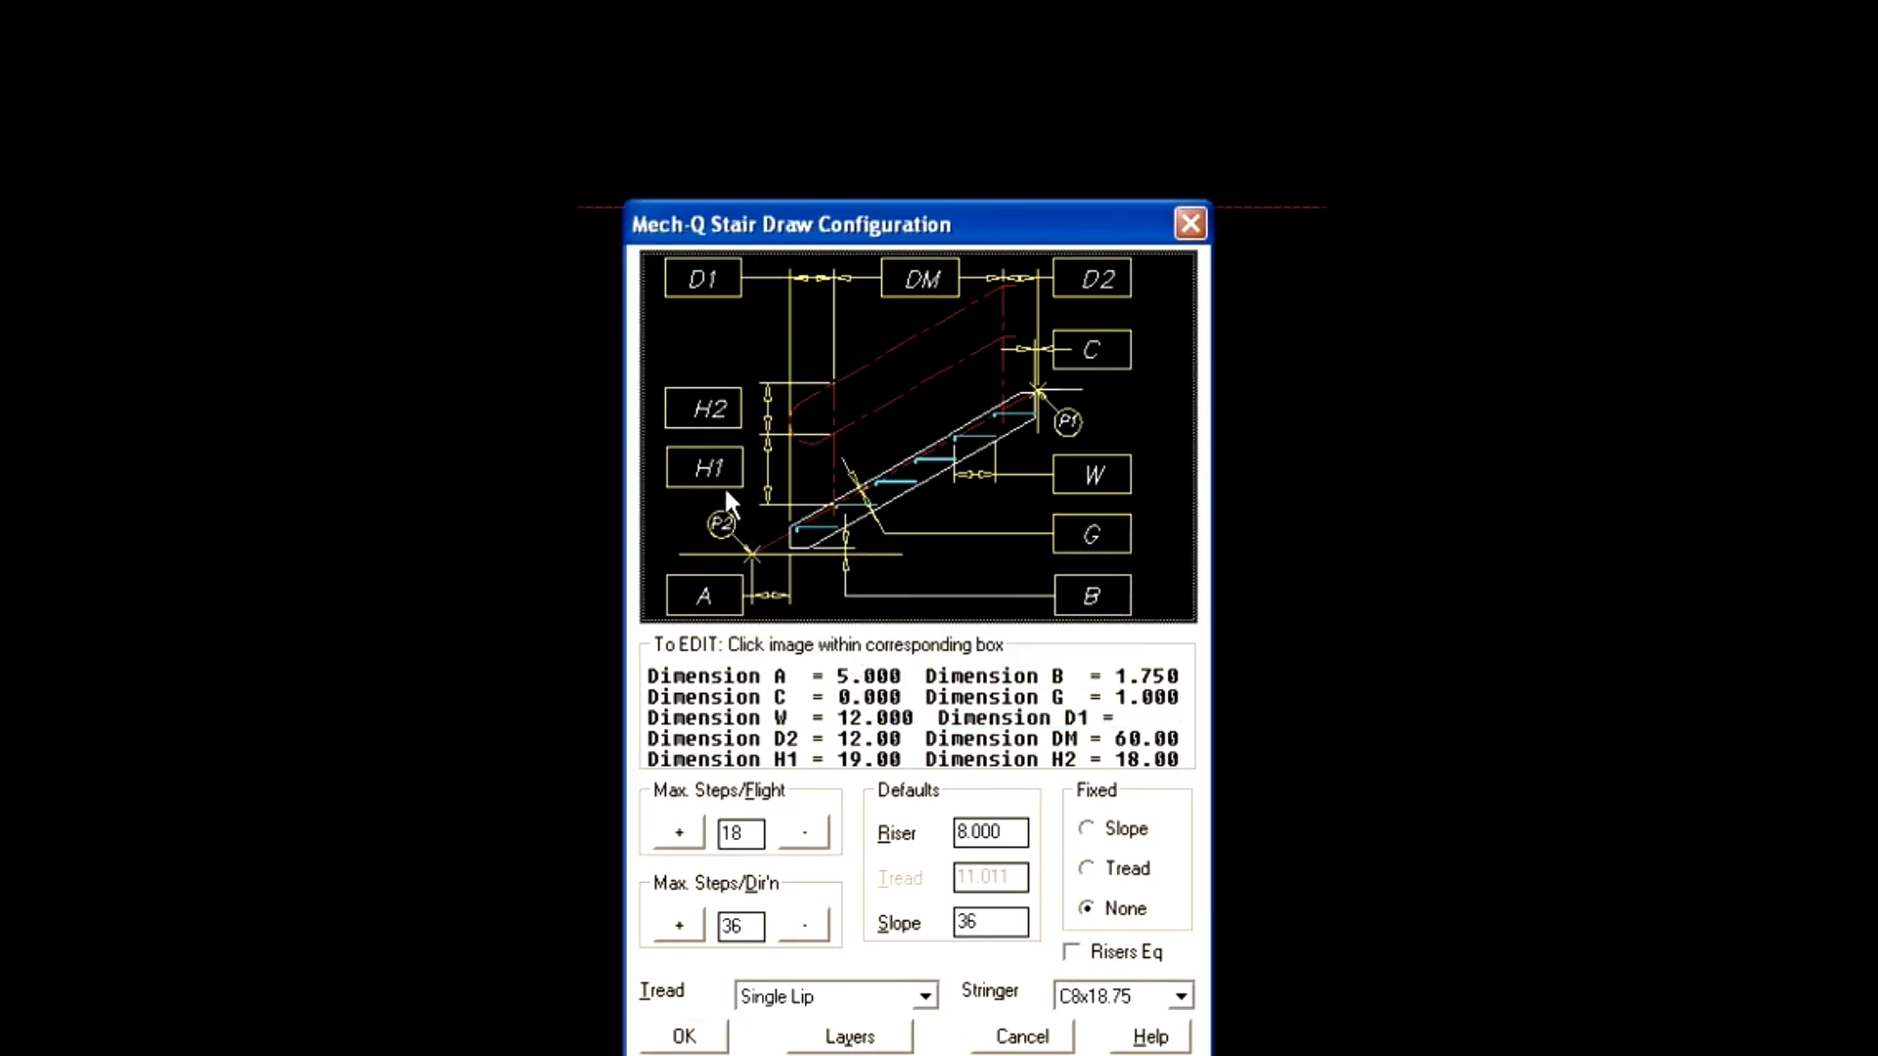
Review the Structural Layers list (main, symbols, text, dimensions, centers, hidden)
left_click(702, 278)
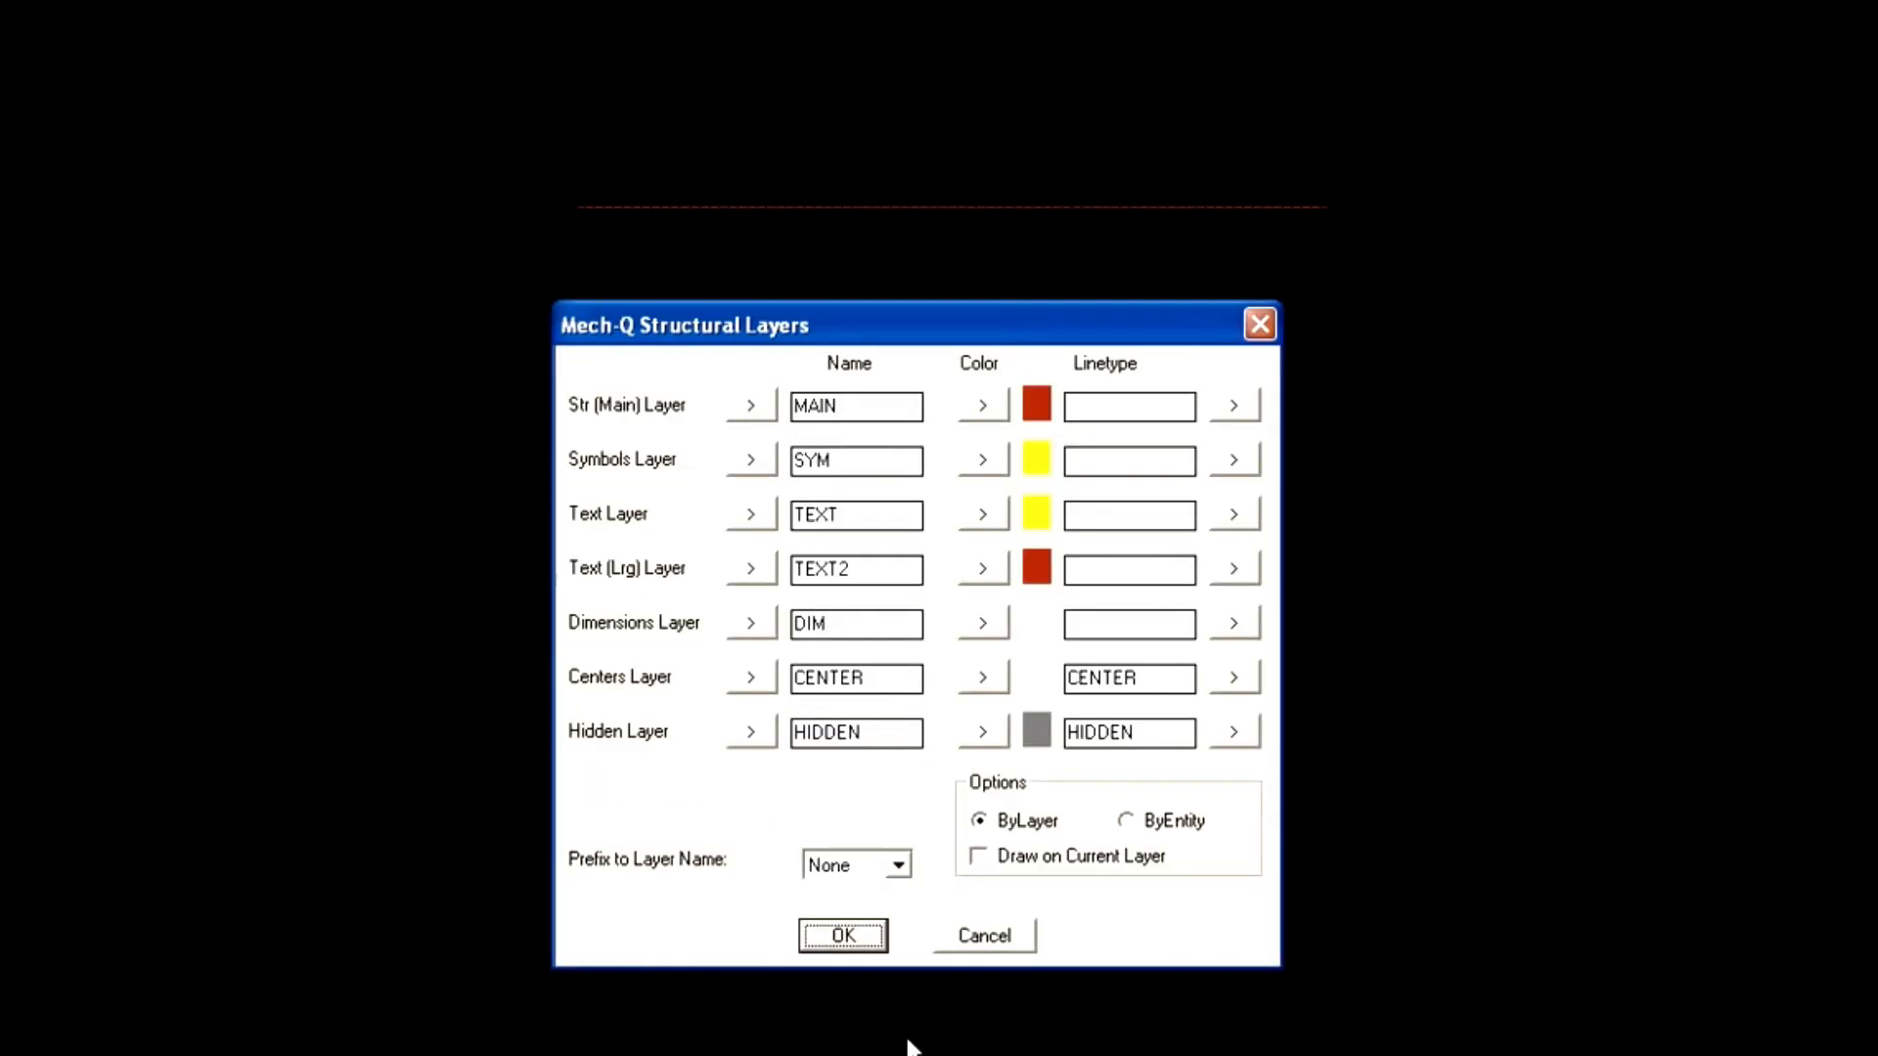
mouse_move(910, 1039)
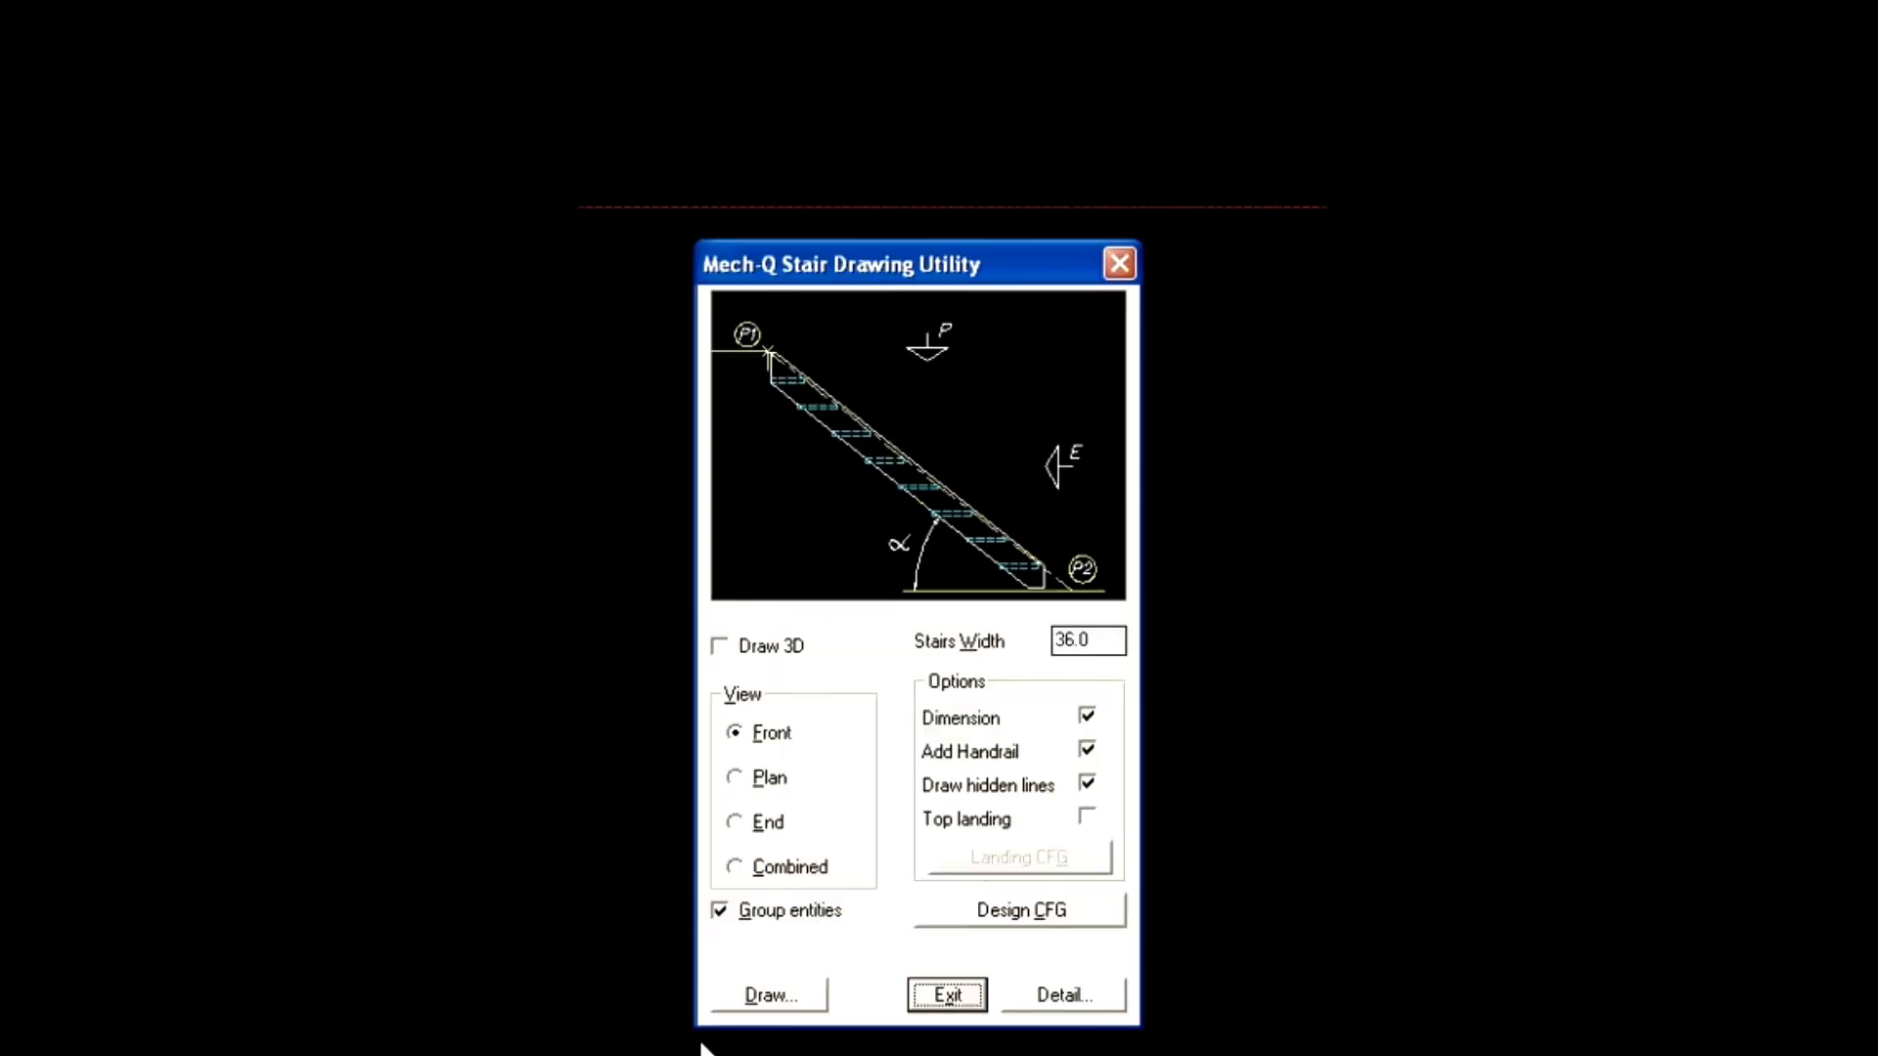
Enable a top landing of length 42 and start the stair draw command
left_click(1017, 857)
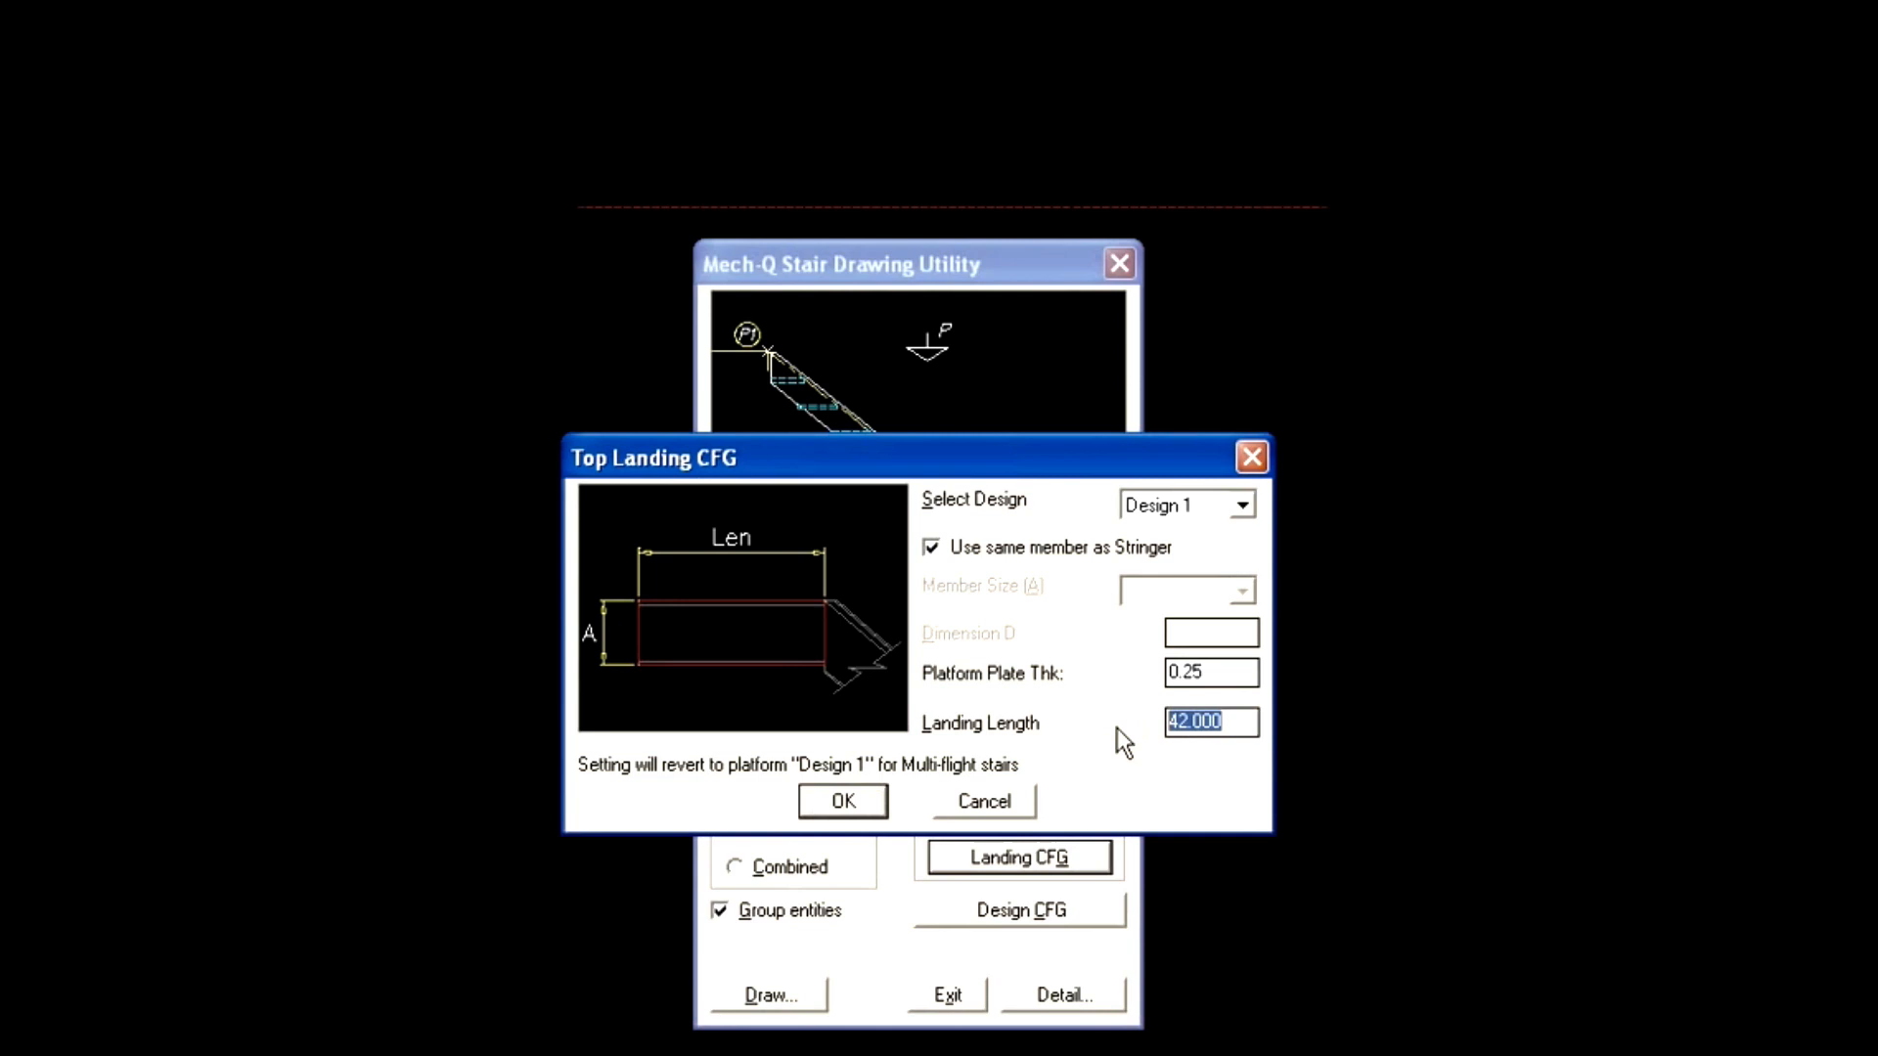
left_click(841, 800)
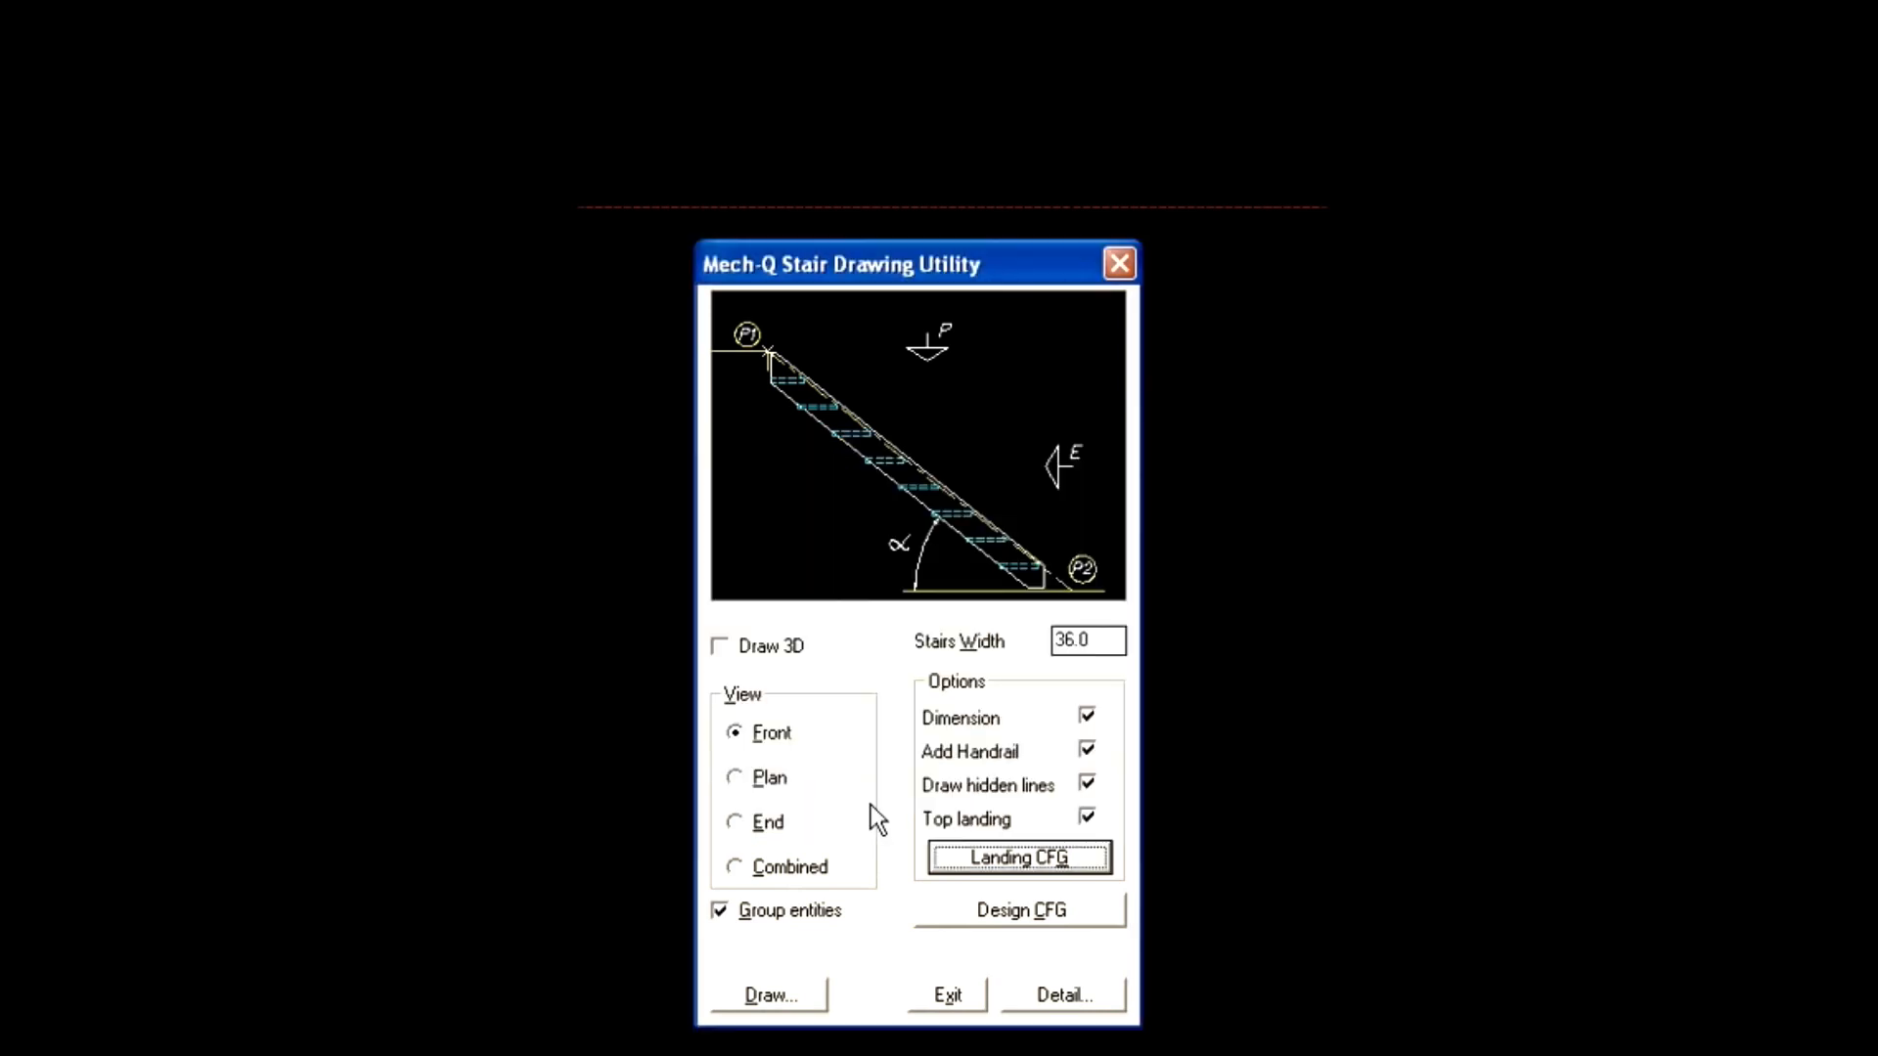
left_click(766, 994)
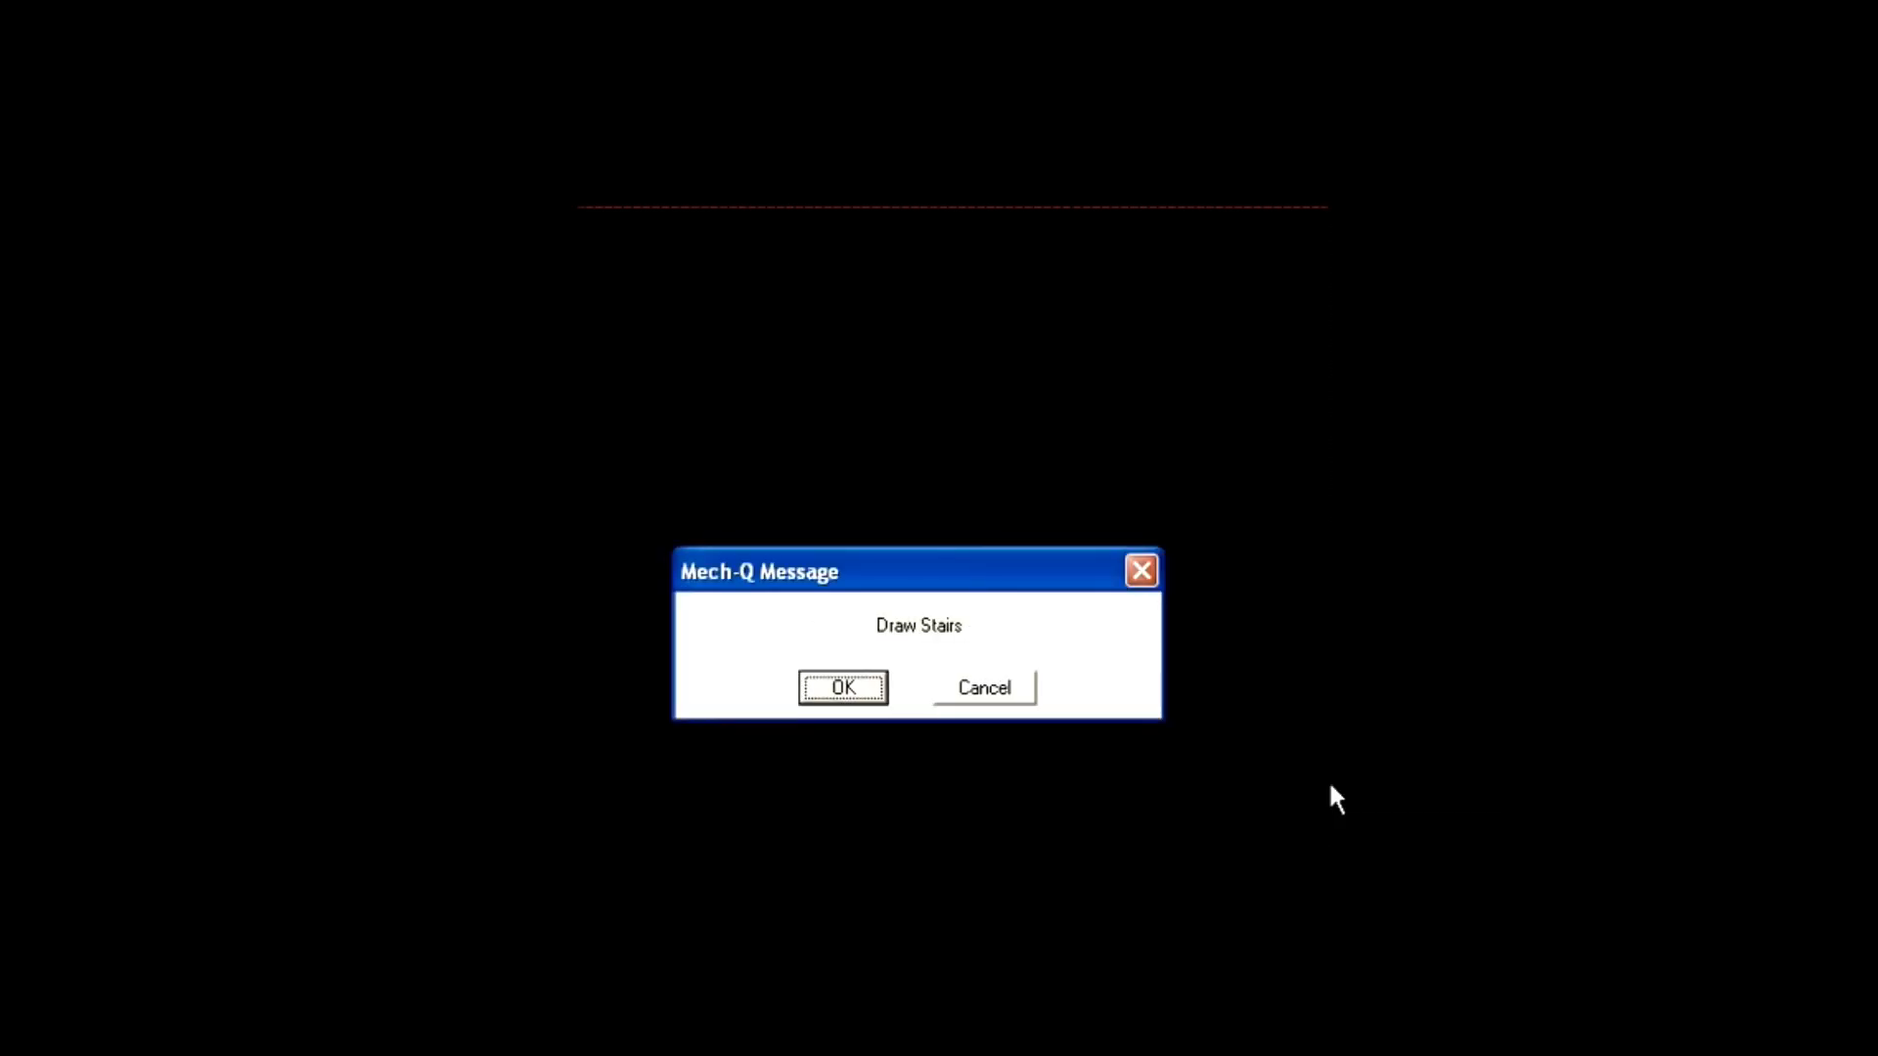
Place the front-view stair with handrail and top landing, then repeat the stair command
left_click(841, 687)
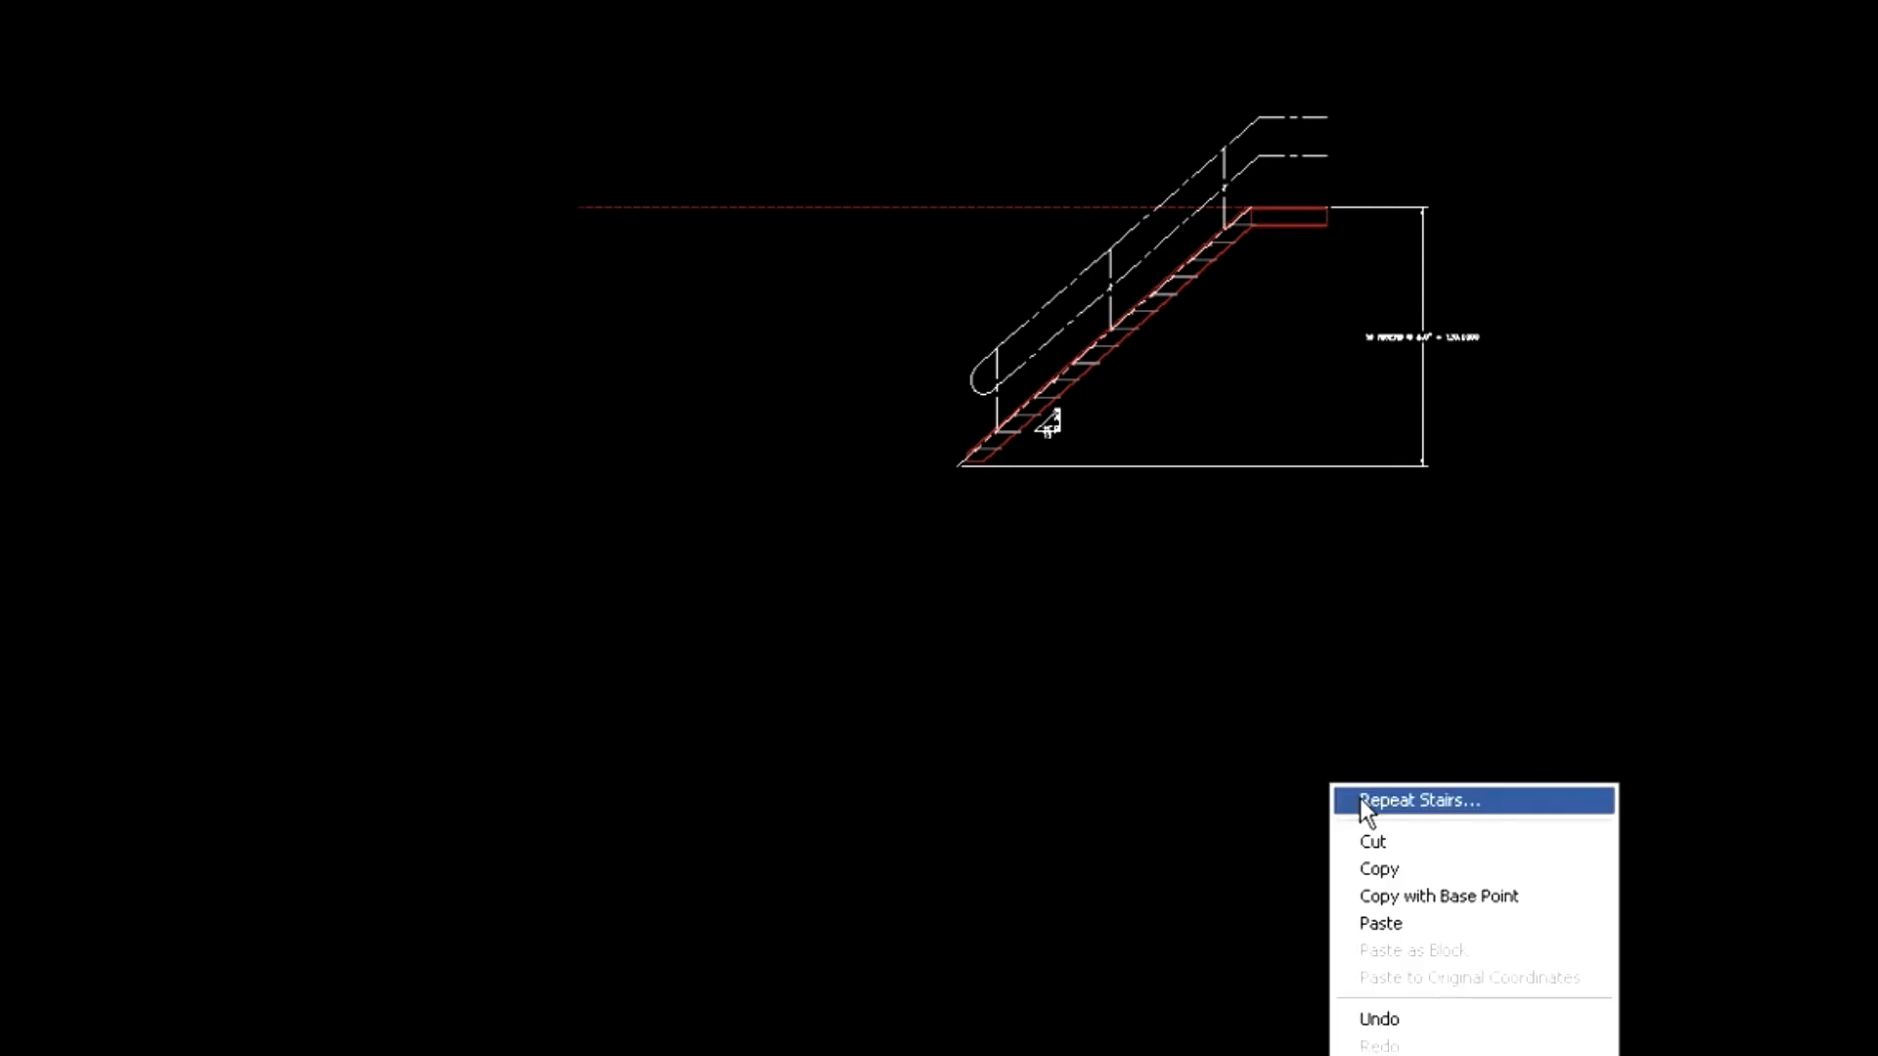
left_click(1418, 800)
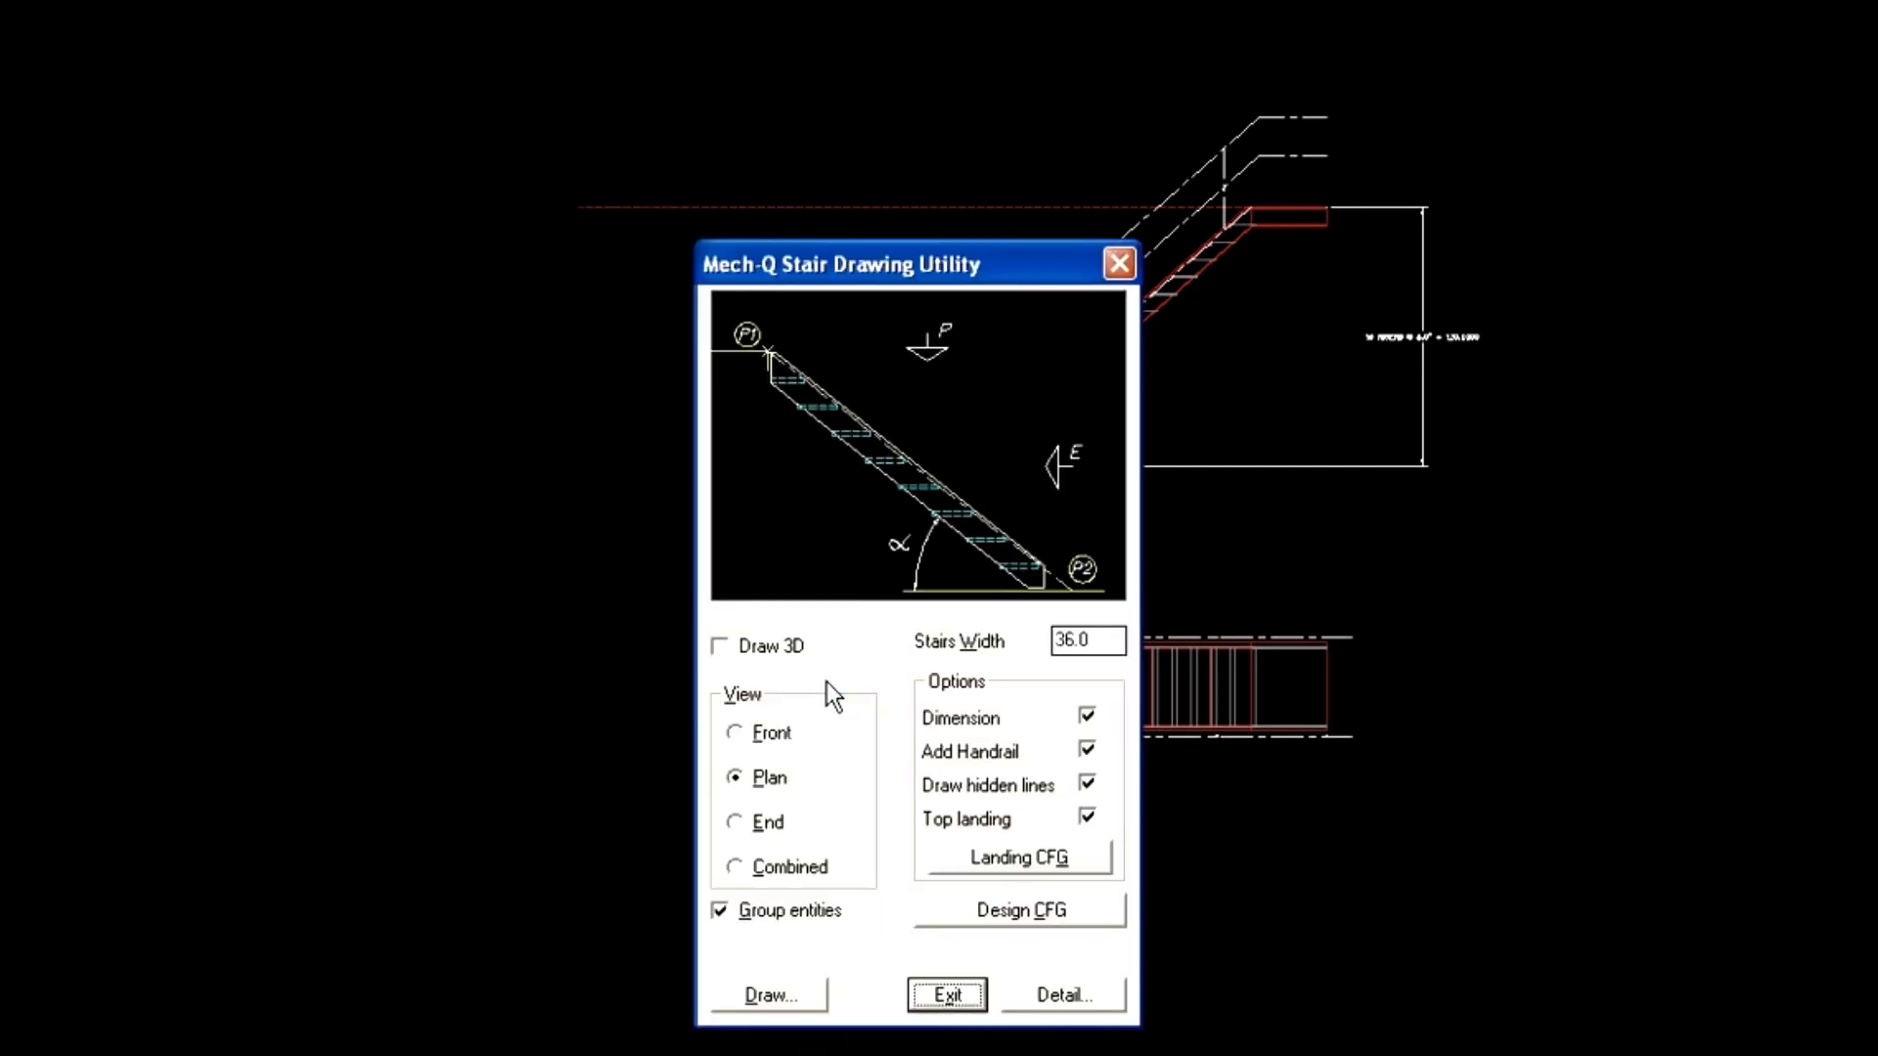
Draw and place the plan view of the stair below the front view
left_click(767, 995)
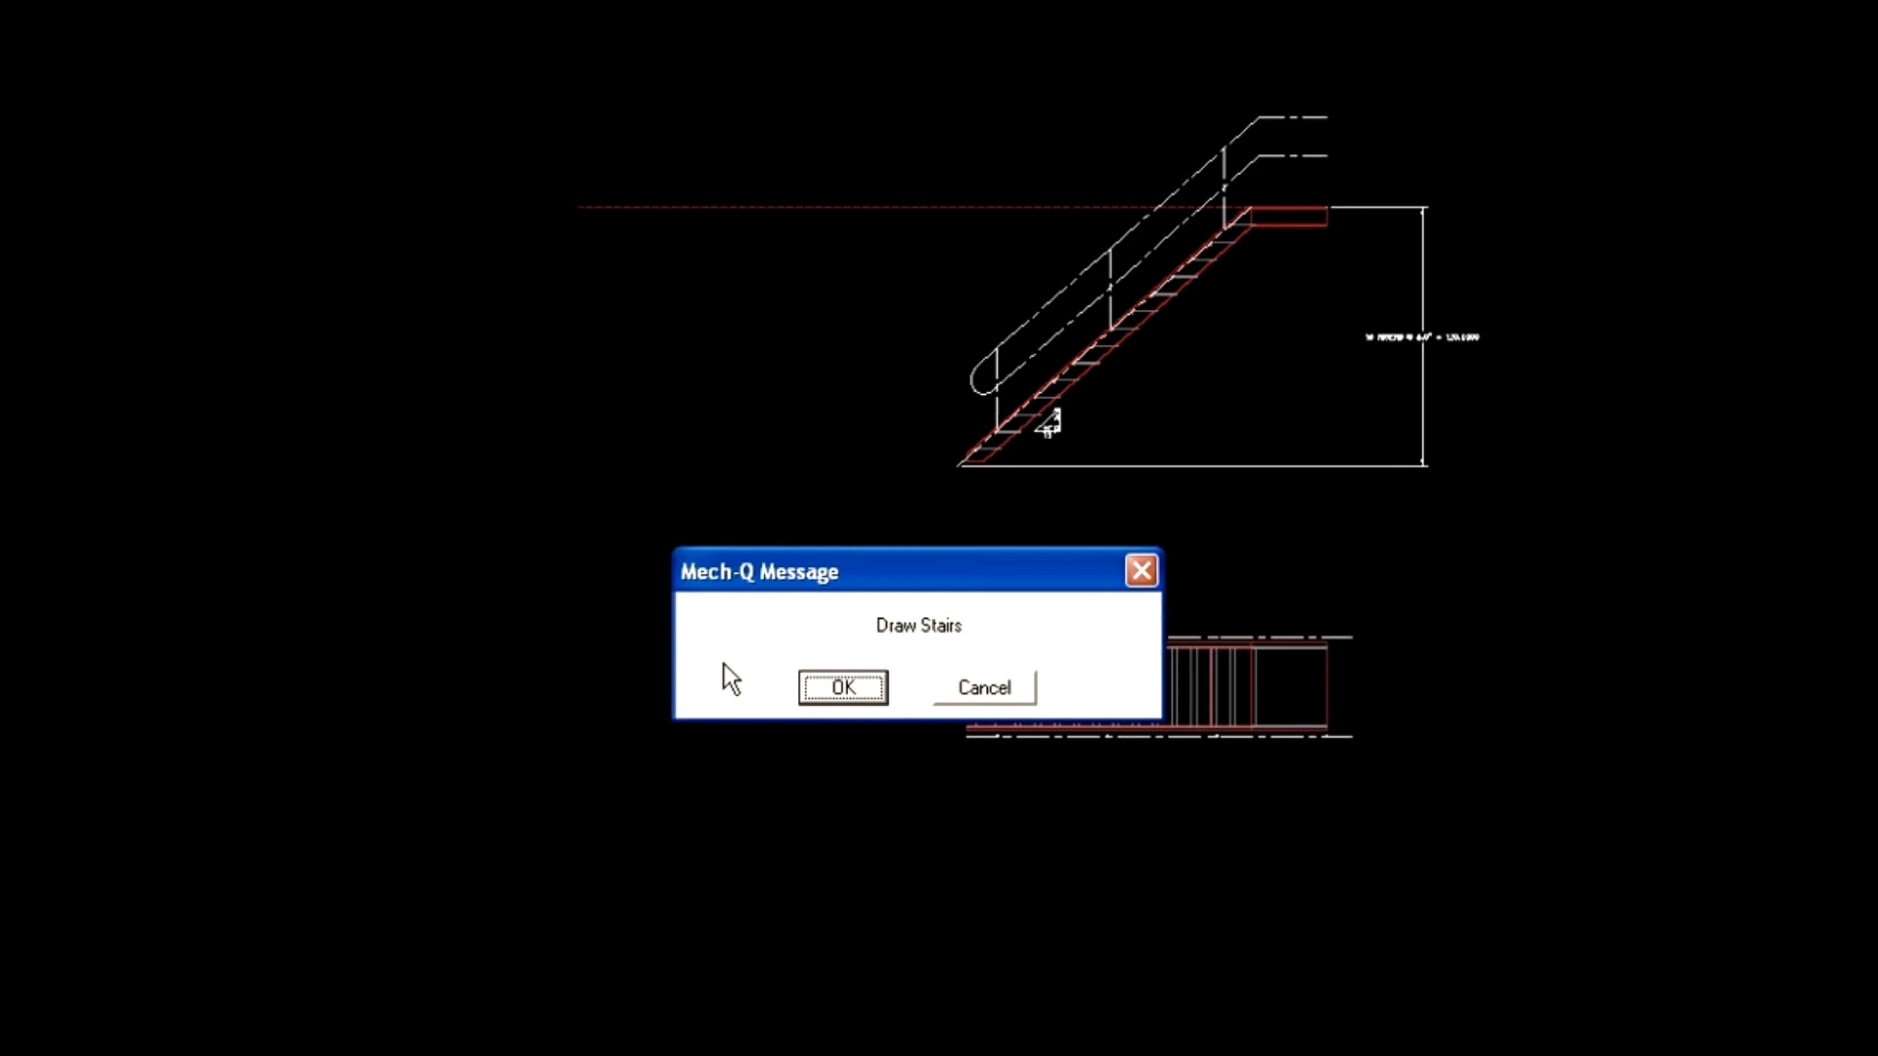
left_click(841, 686)
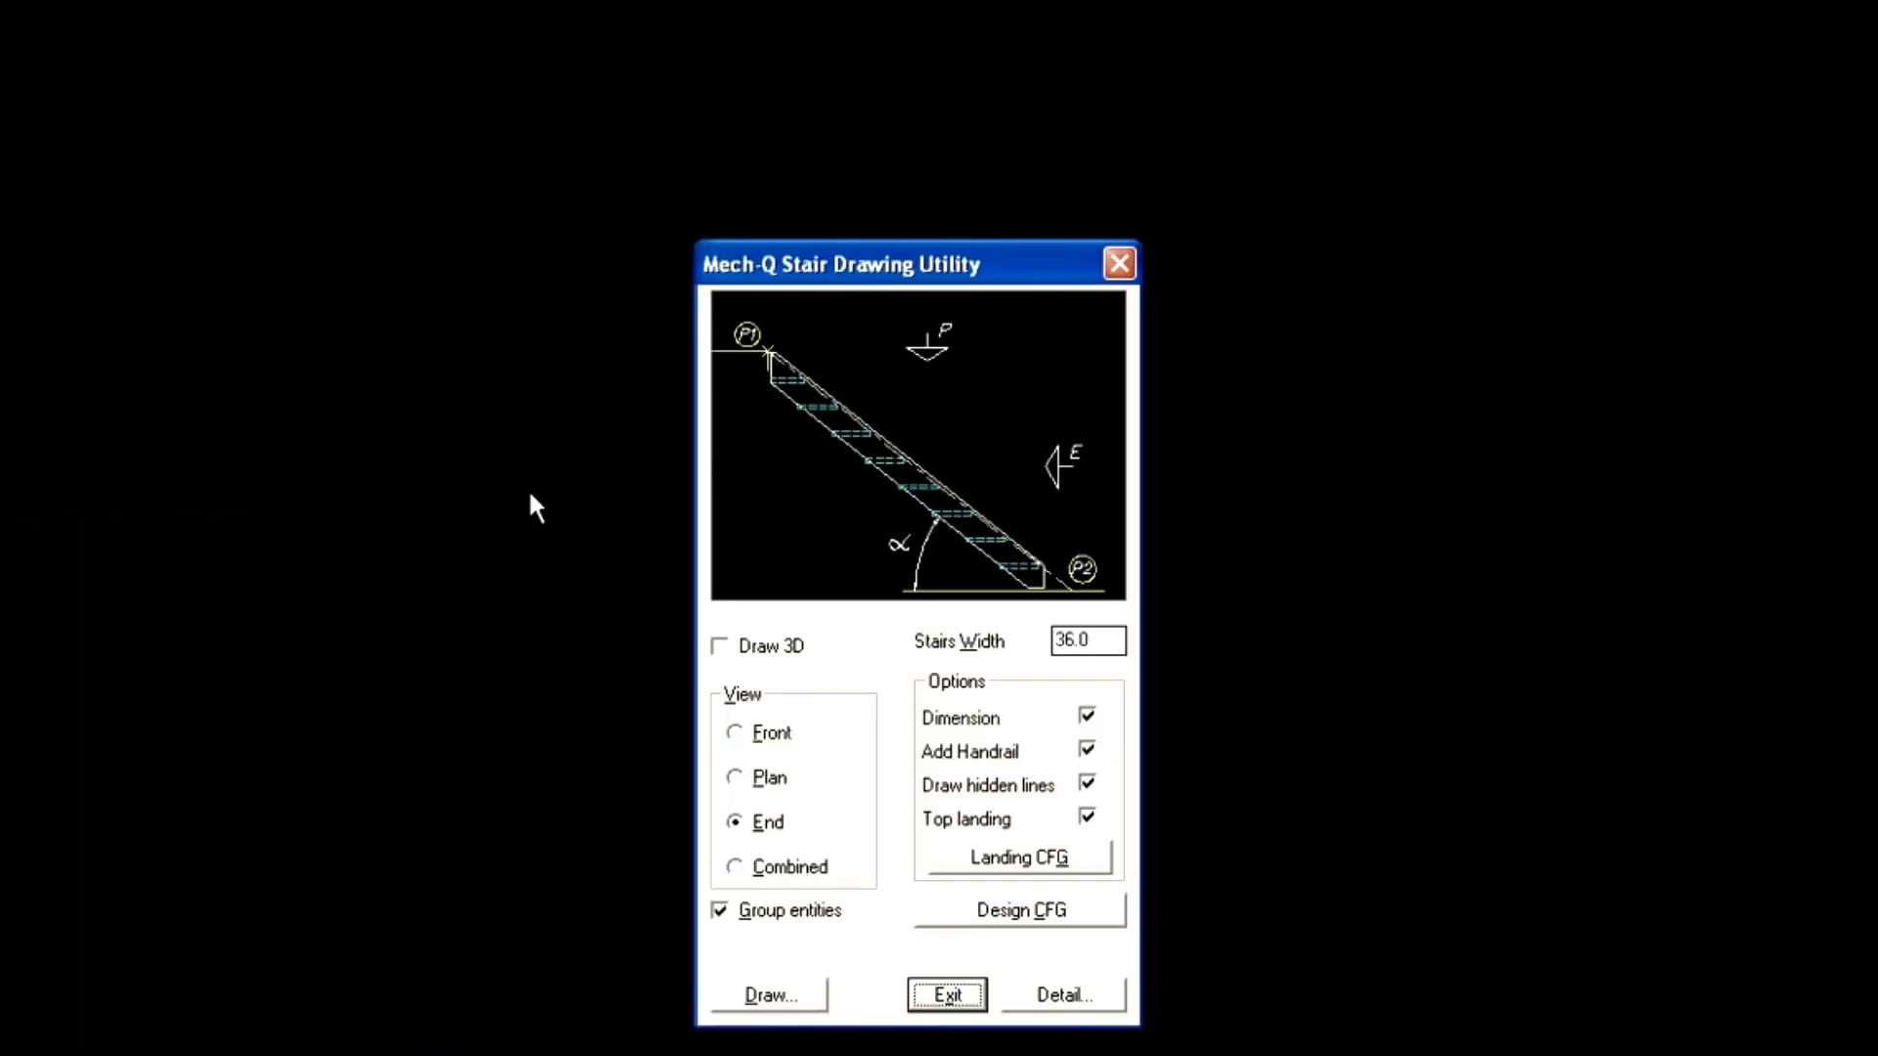
Switch output to Draw 3D and generate the single-flight 3D stair model
left_click(720, 645)
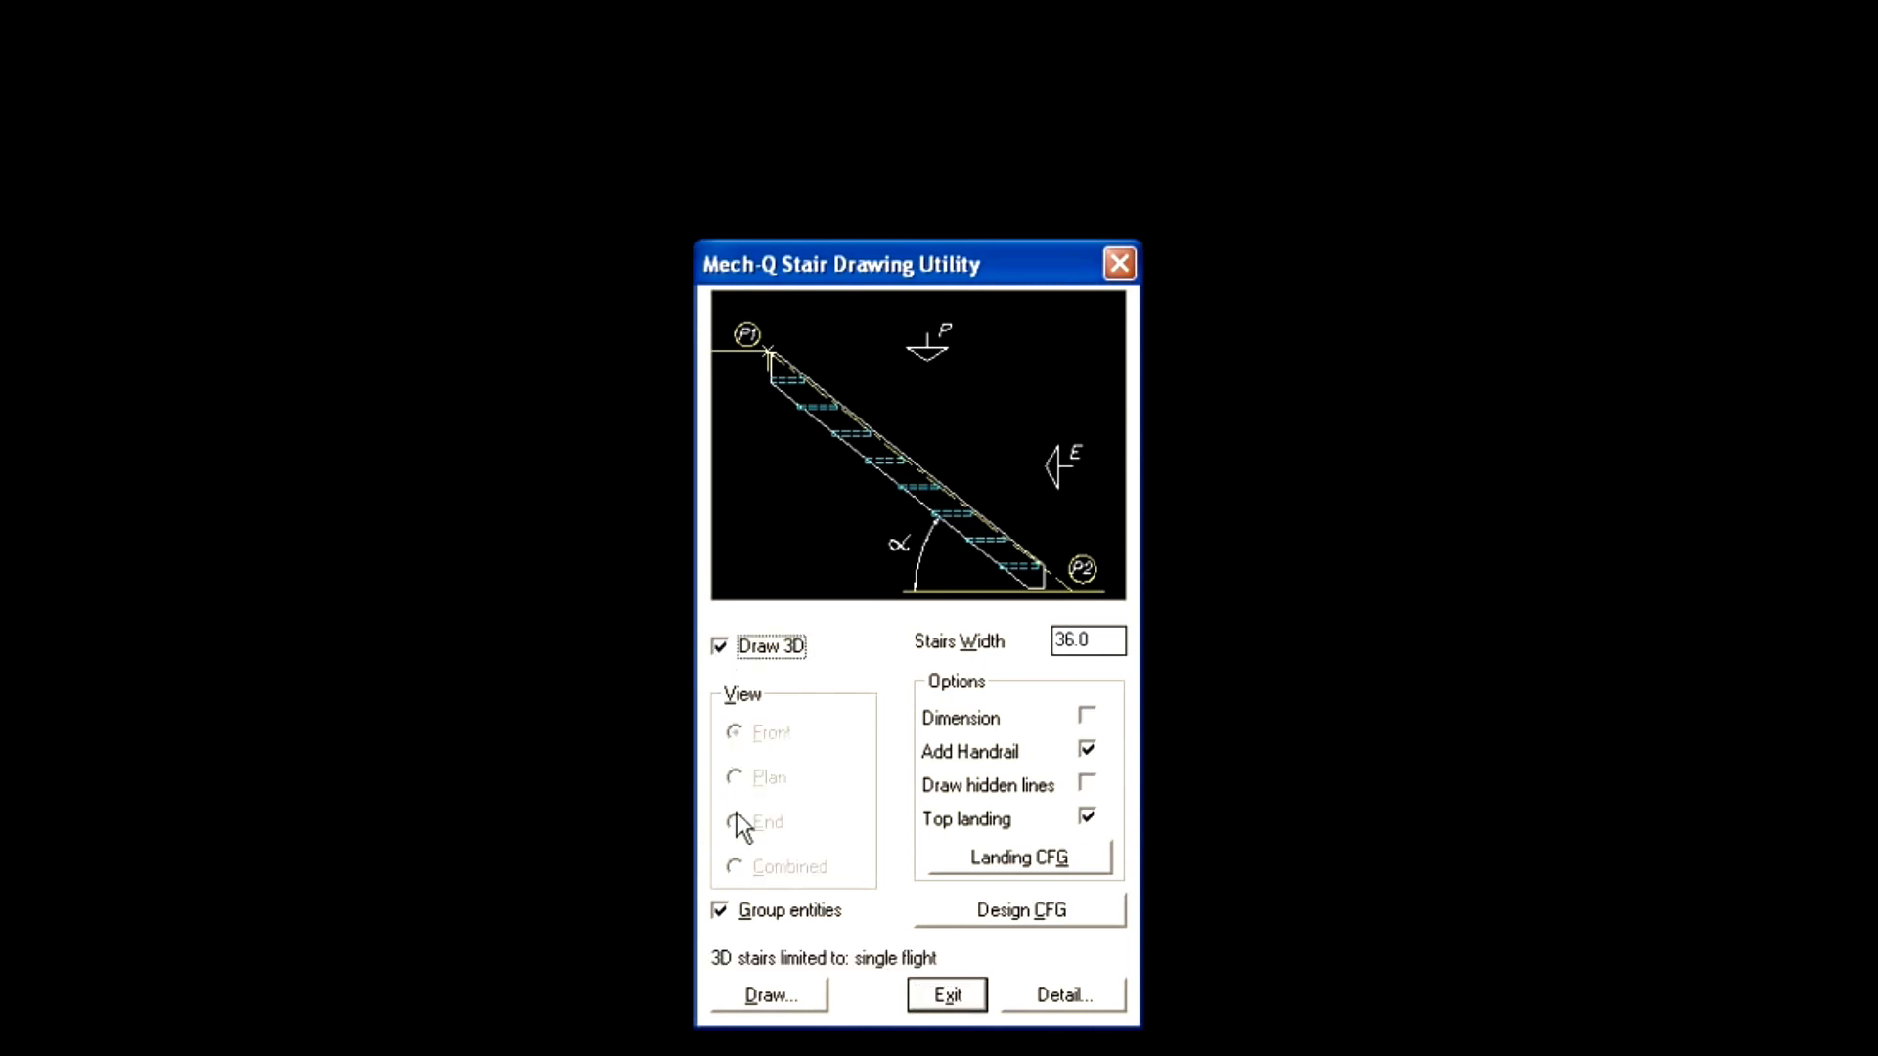
left_click(767, 994)
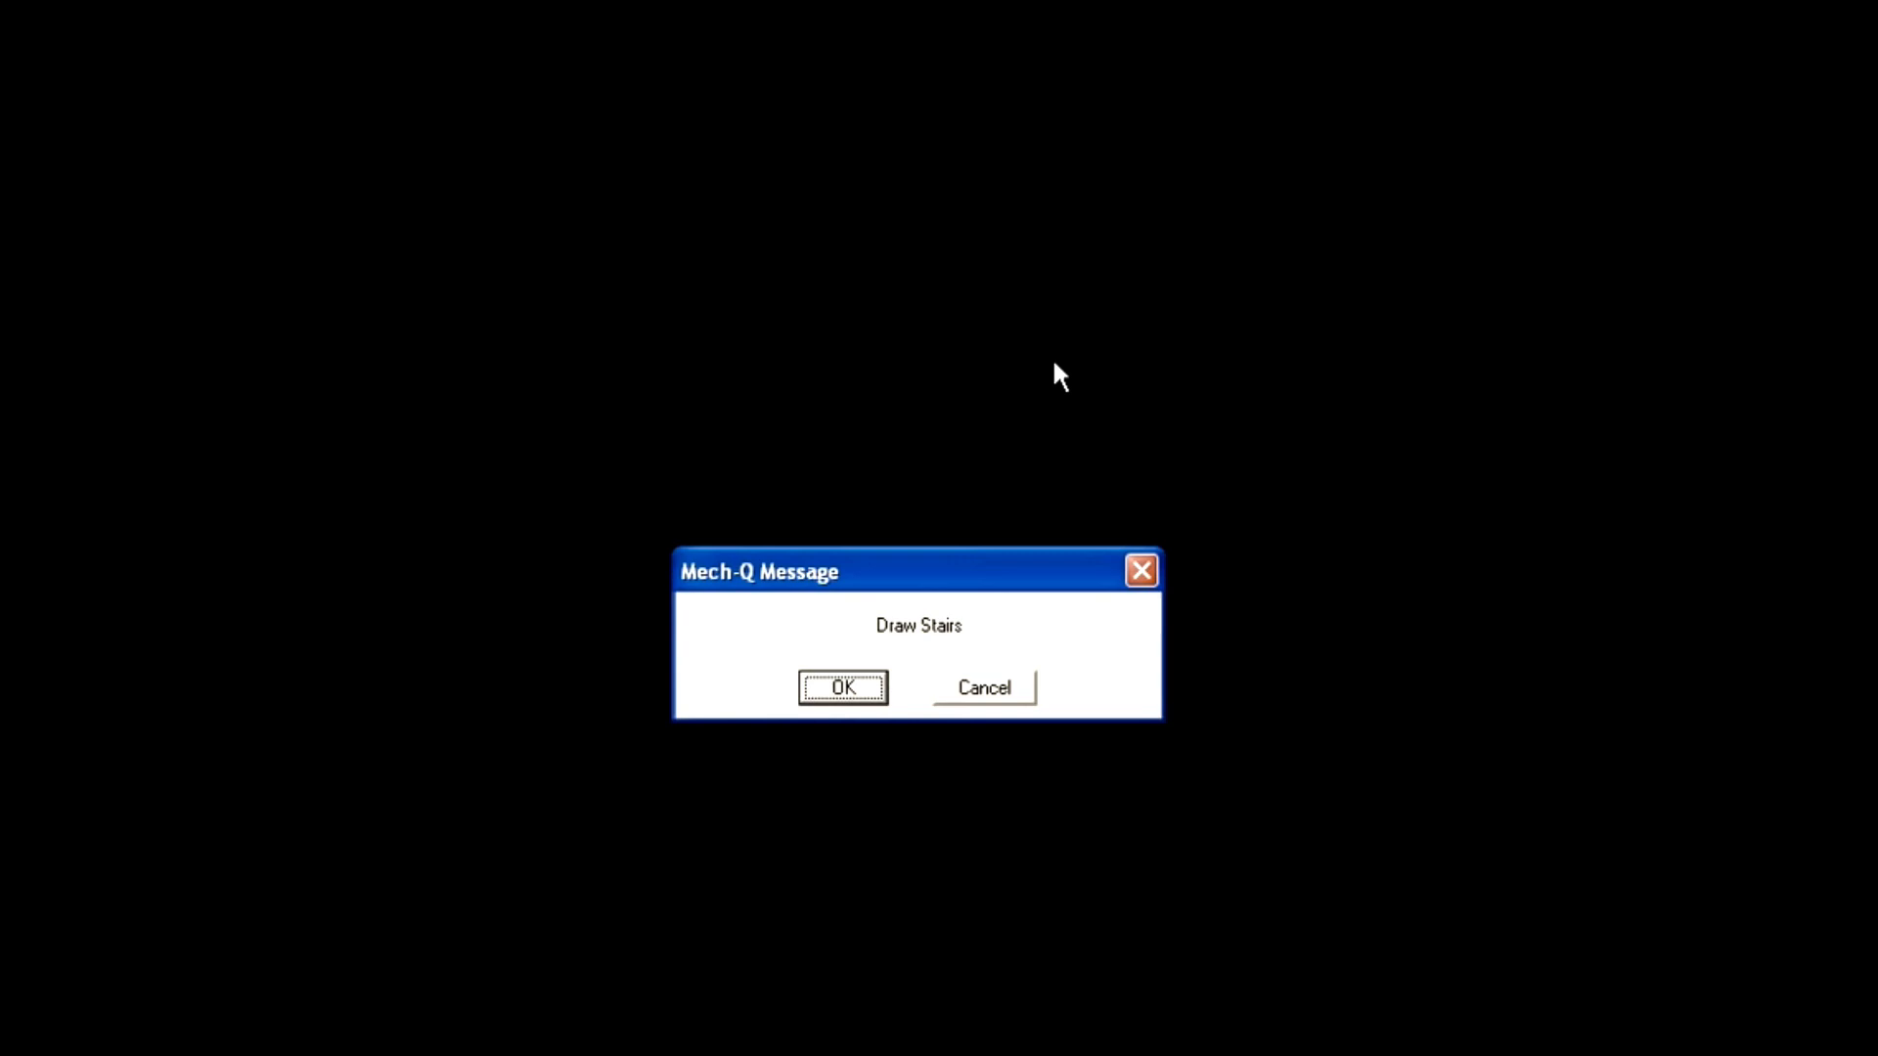
left_click(841, 686)
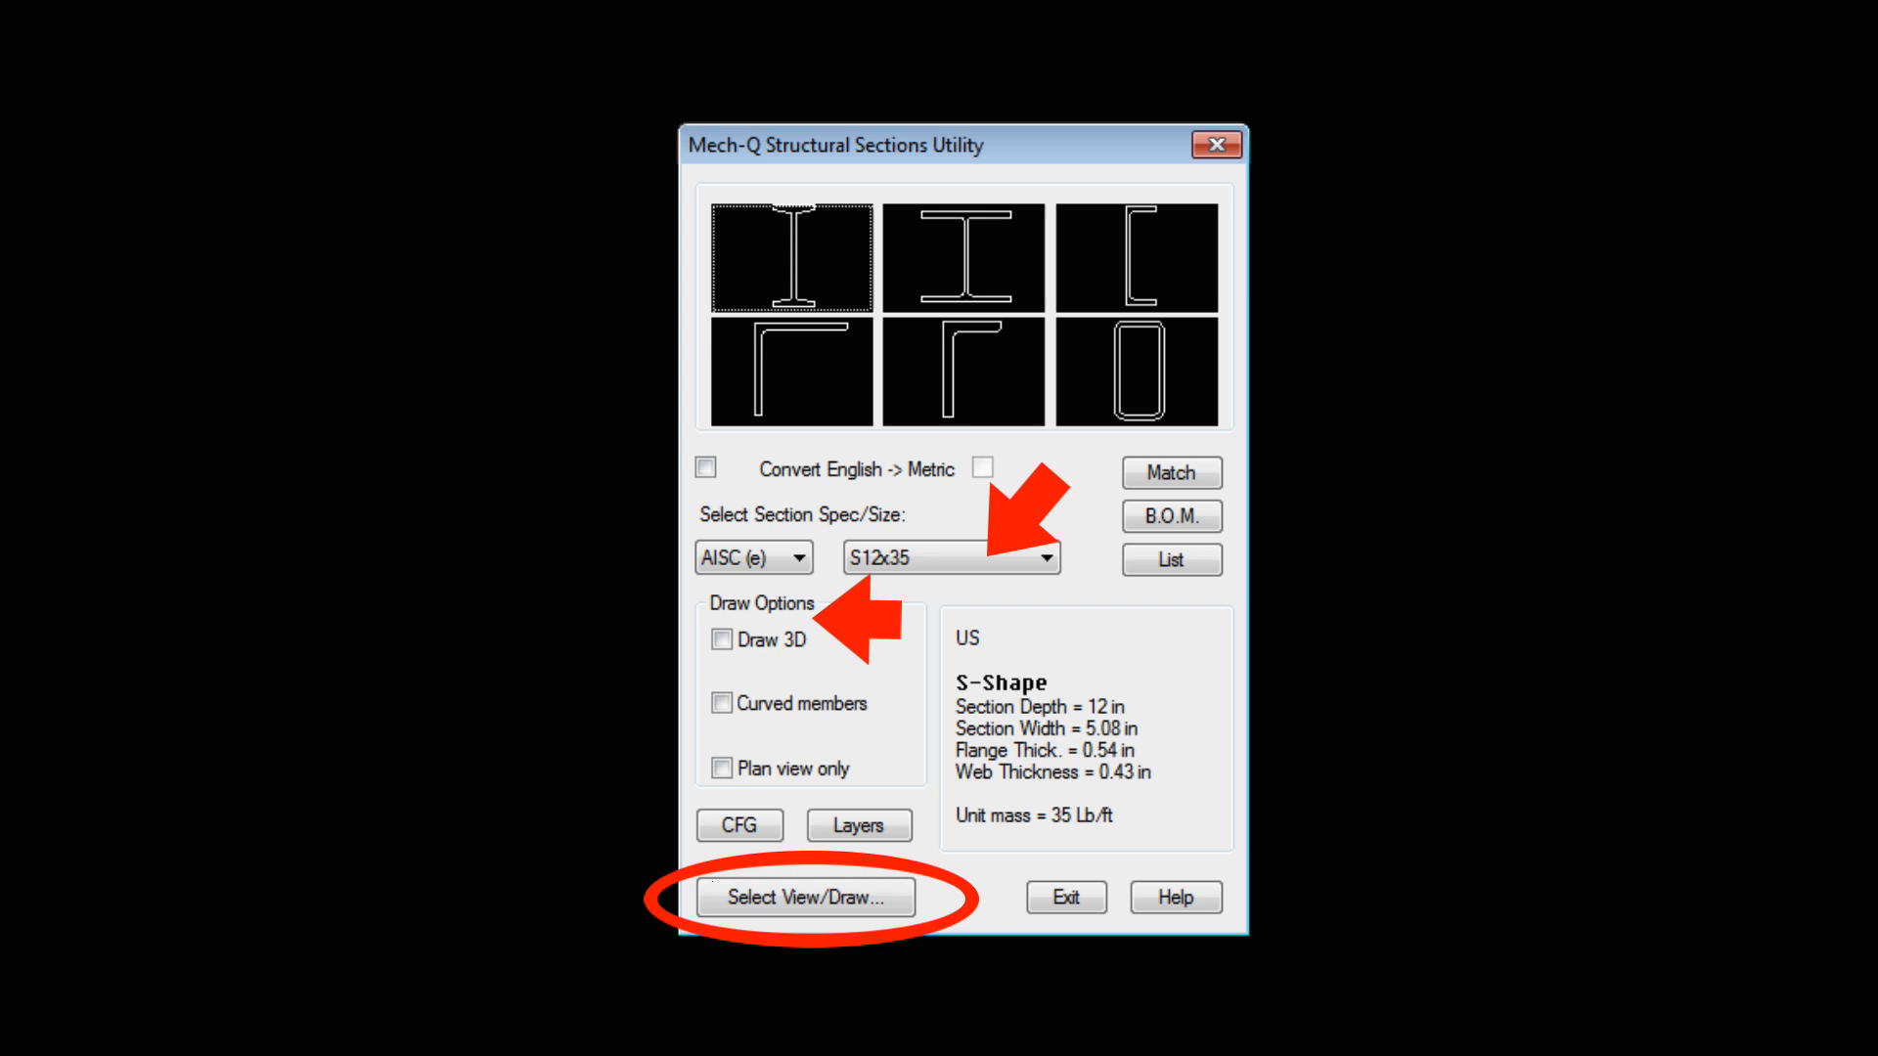
Close the Structural Sections Utility showing AISC S12x35 and proceed to Purlins
left_click(804, 898)
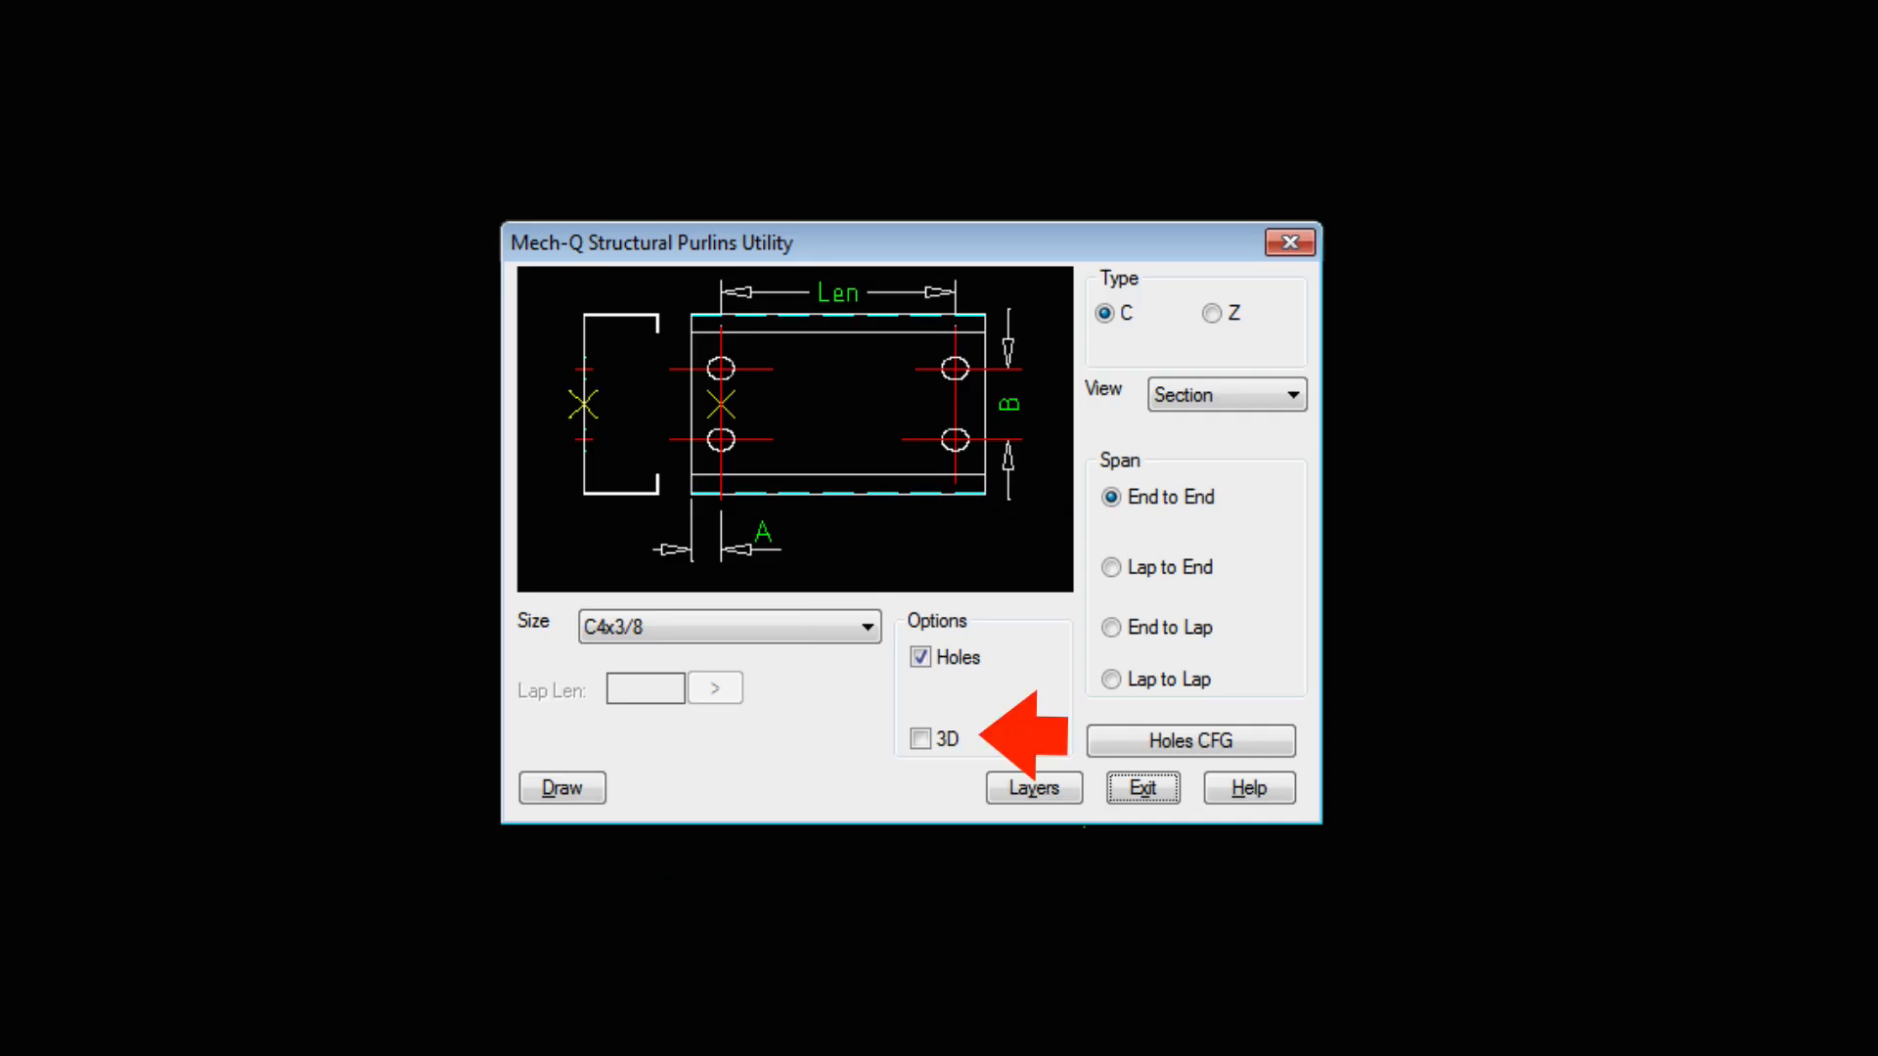